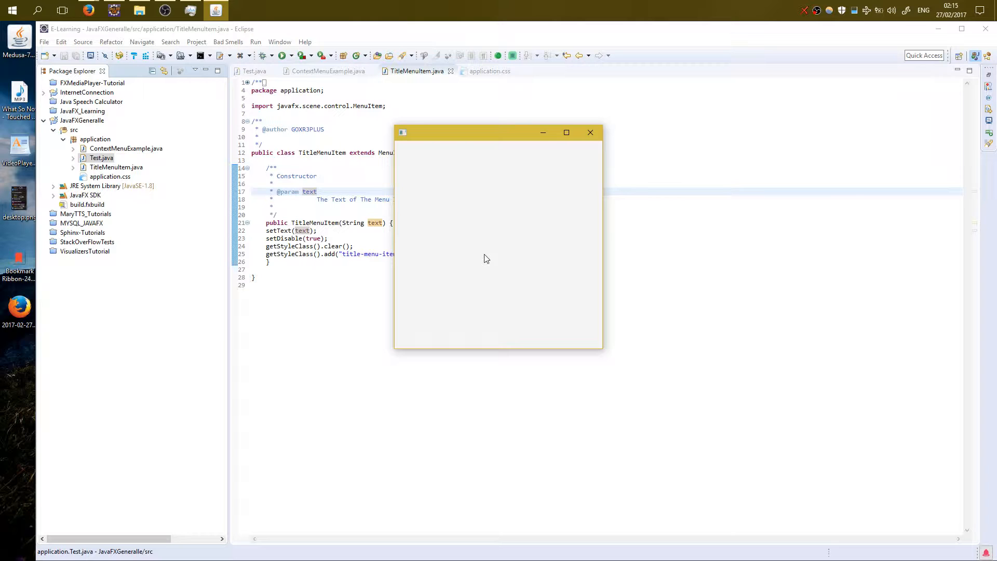
{"action": "mouse_move", "coordinate": [502, 256]}
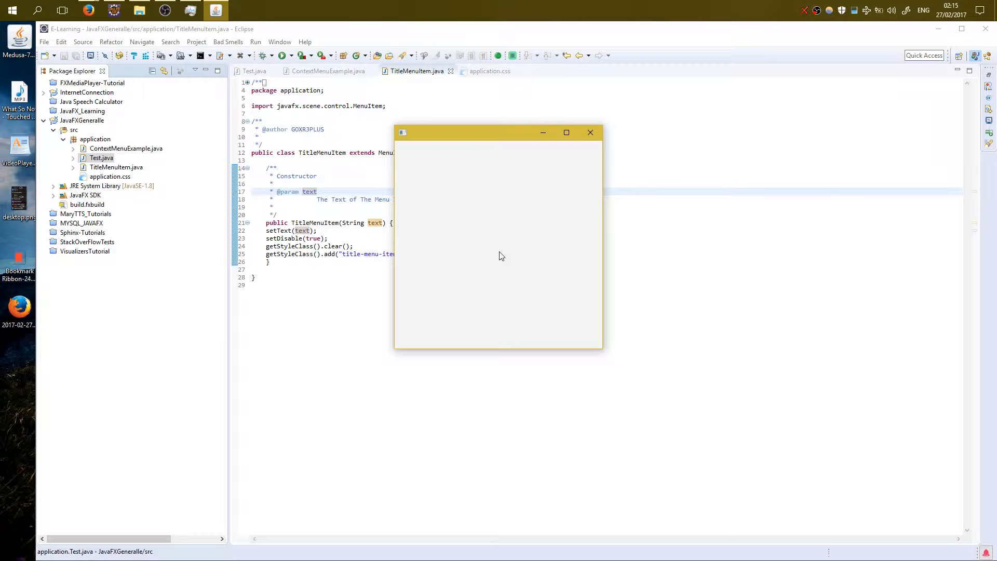
{"action": "mouse_move", "coordinate": [502, 207]}
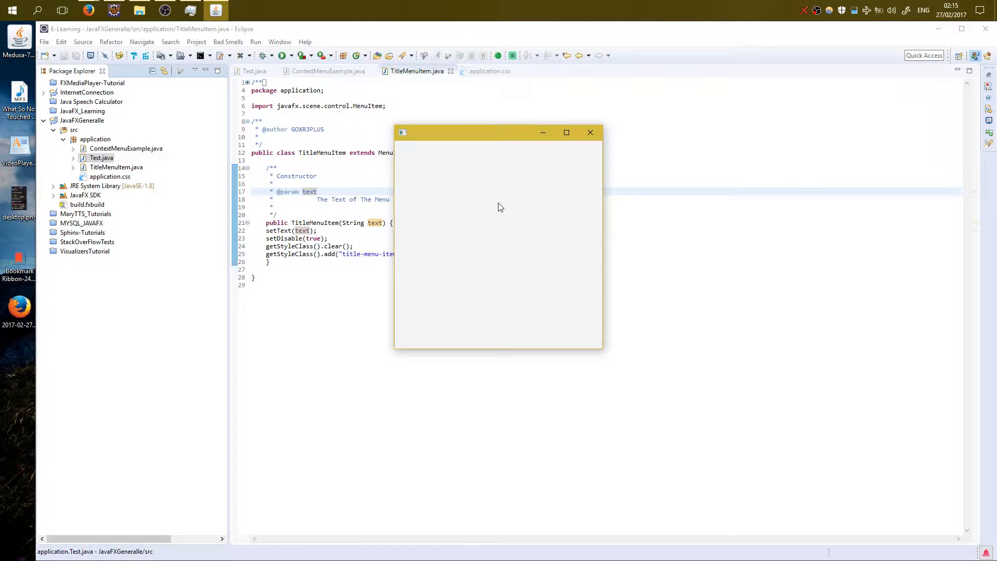
- Right-click in the demo window to show the dark context menu with orange titles
{"action": "right_click", "coordinate": [498, 206]}
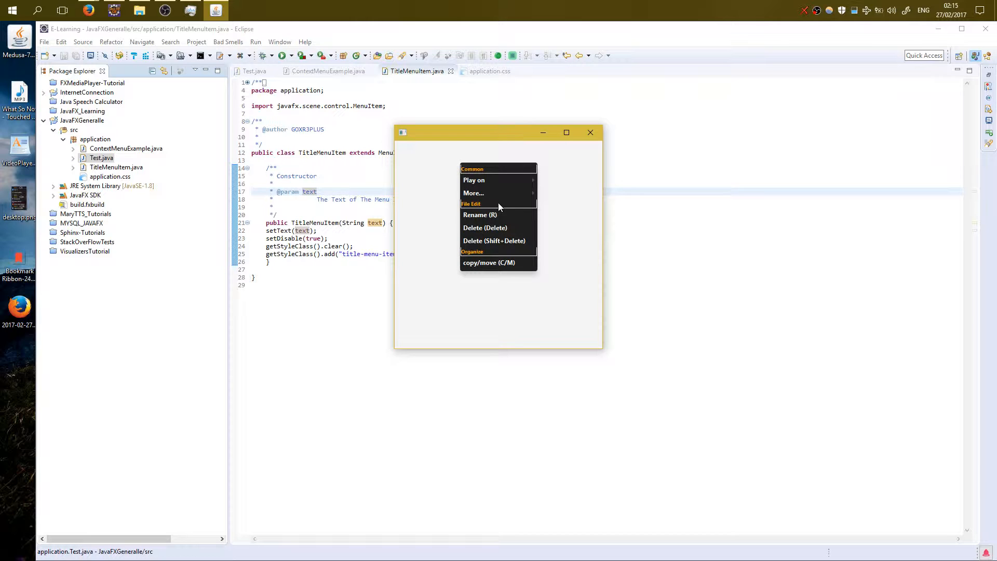
{"action": "mouse_move", "coordinate": [532, 210]}
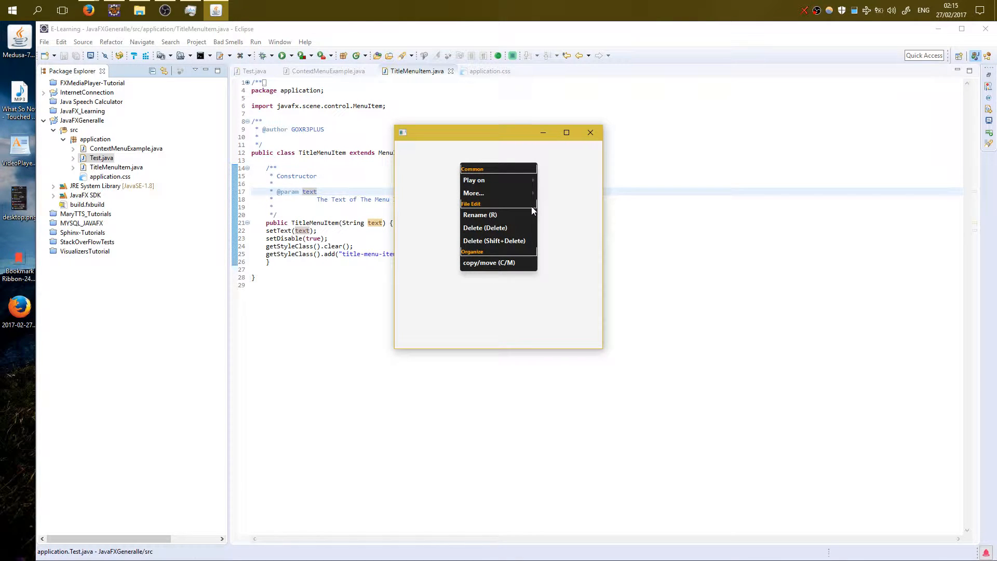
{"action": "mouse_move", "coordinate": [498, 215]}
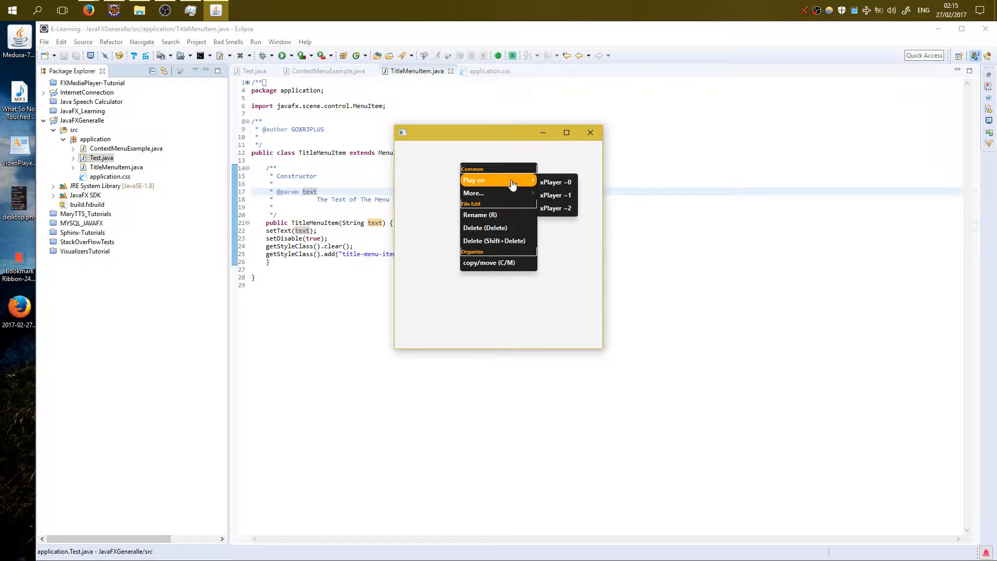
{"action": "mouse_move", "coordinate": [474, 179]}
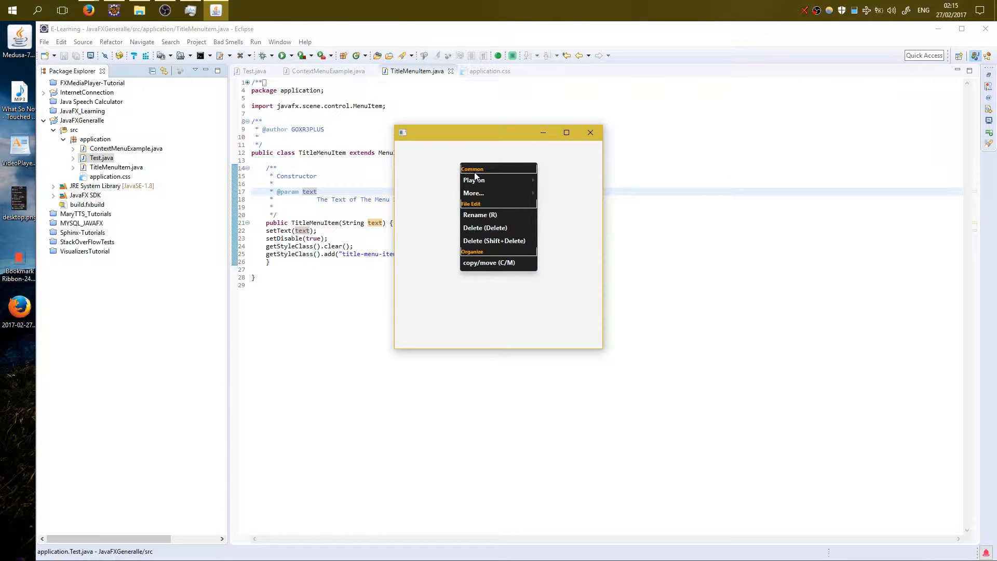
{"action": "mouse_move", "coordinate": [499, 172]}
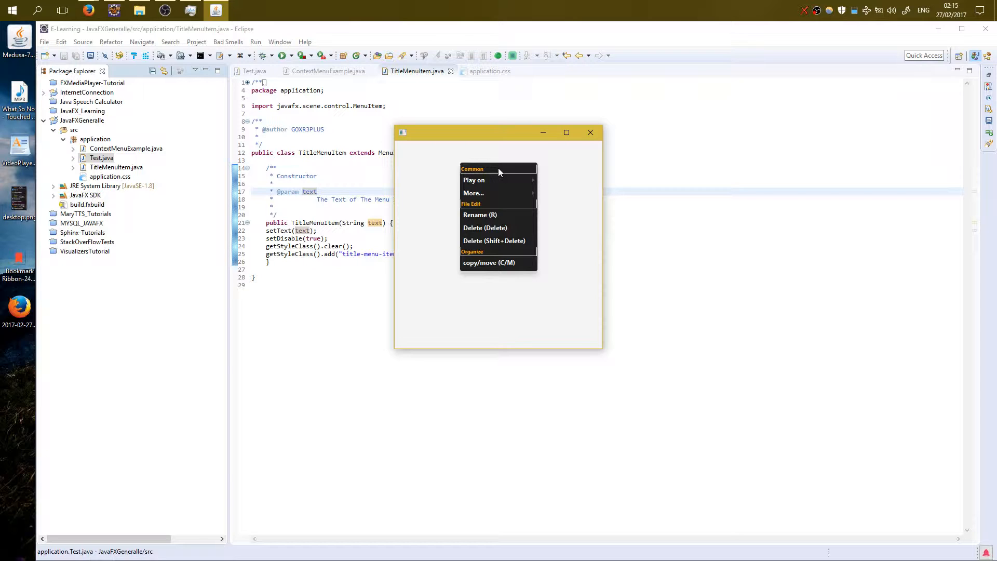
{"action": "mouse_move", "coordinate": [496, 210]}
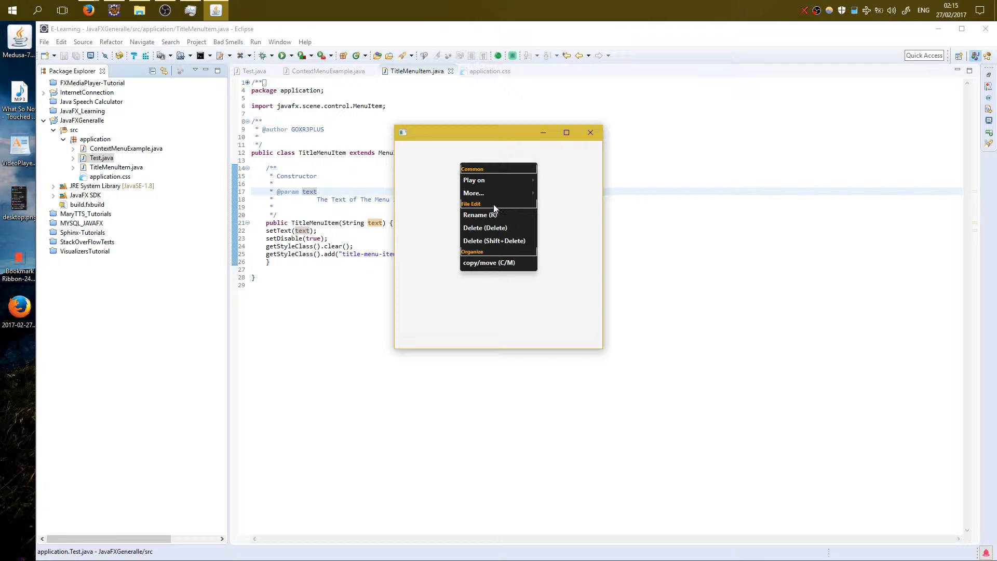
{"action": "mouse_move", "coordinate": [495, 254]}
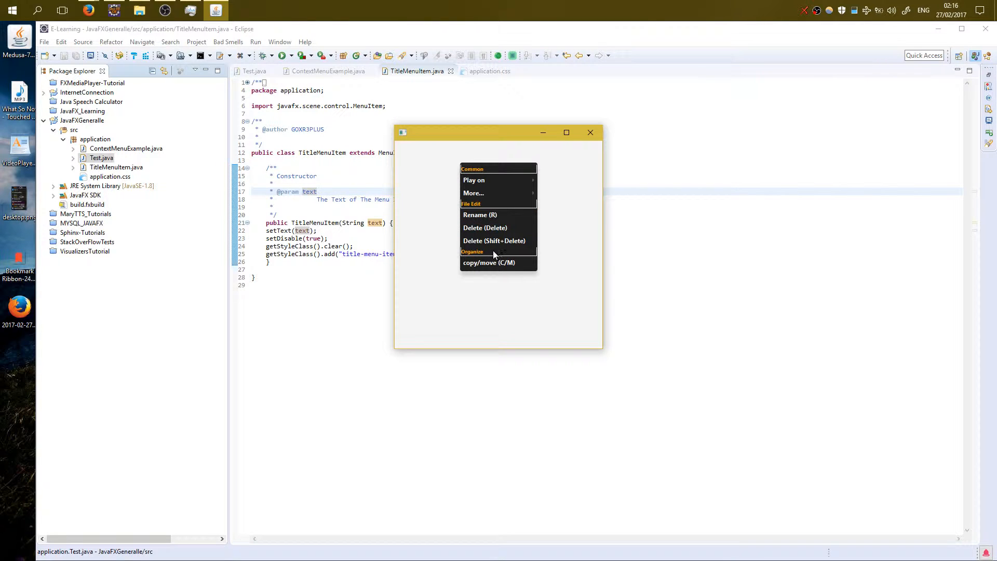
{"action": "mouse_move", "coordinate": [473, 193]}
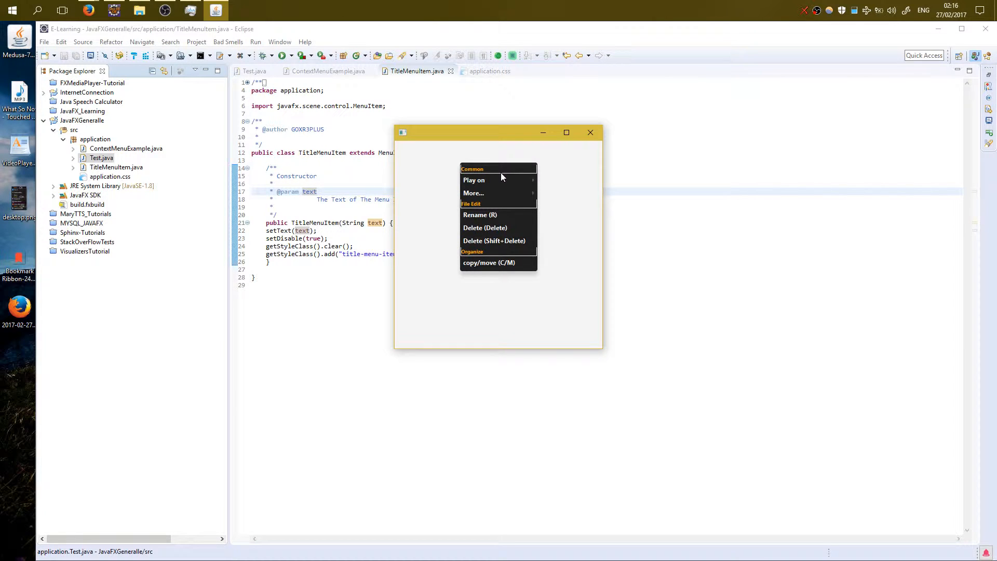
{"action": "mouse_move", "coordinate": [498, 241]}
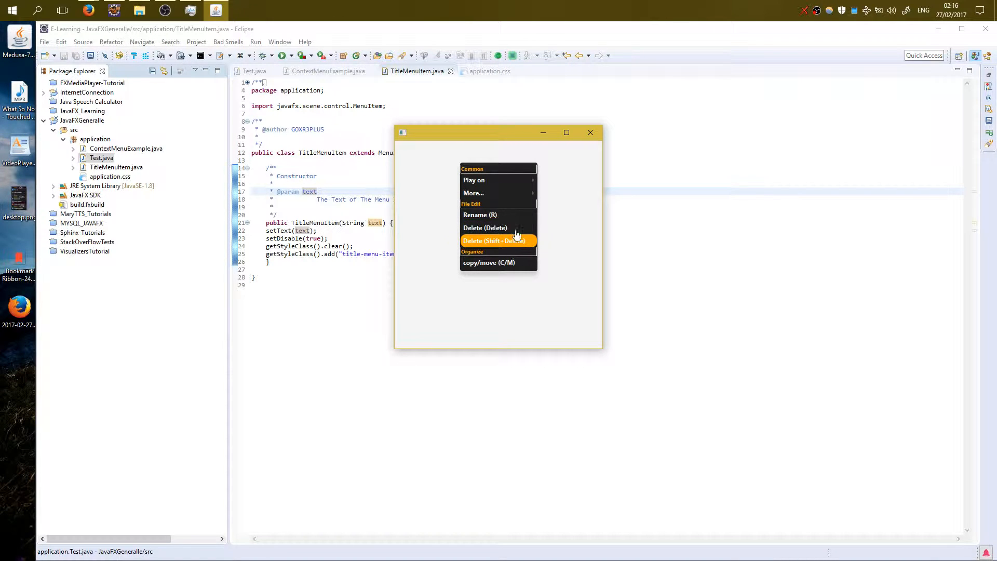
{"action": "mouse_move", "coordinate": [520, 248]}
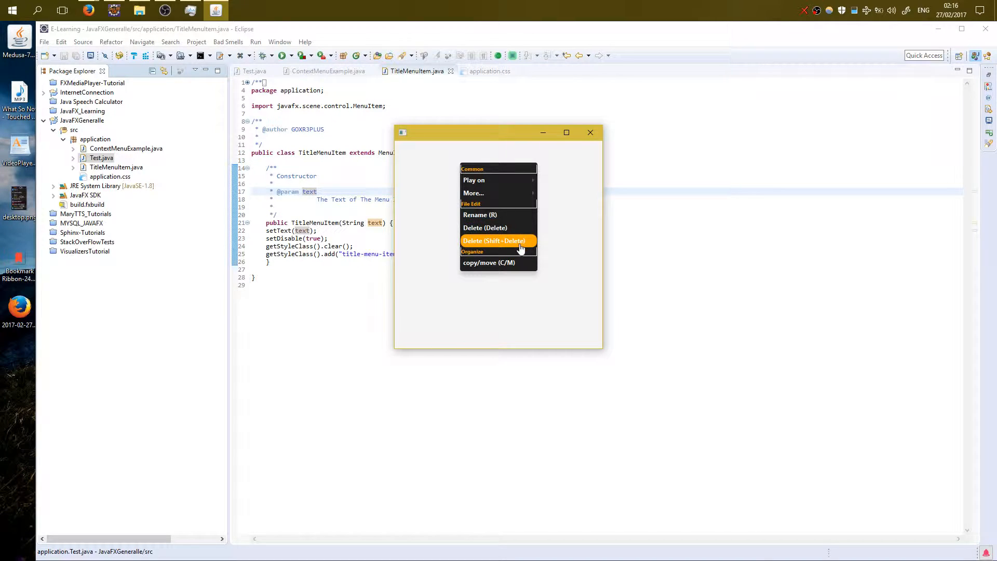
{"action": "mouse_move", "coordinate": [490, 215]}
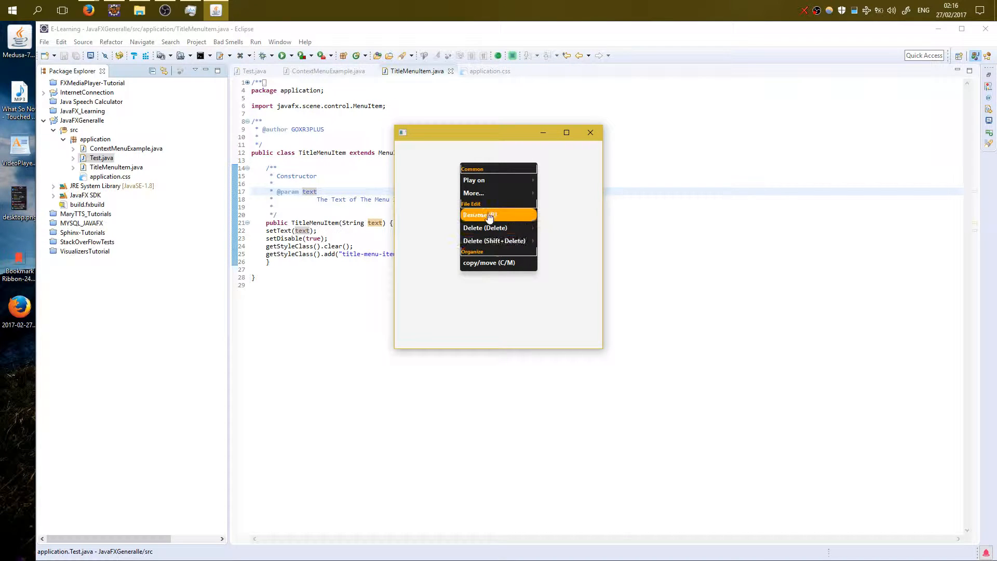
{"action": "mouse_move", "coordinate": [498, 227]}
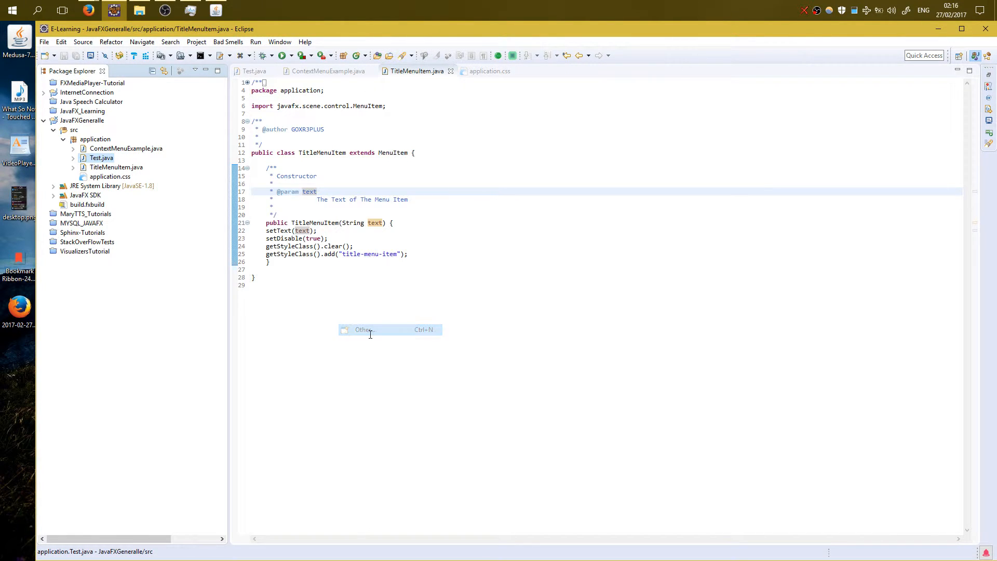
{"action": "left_click", "coordinate": [363, 329]}
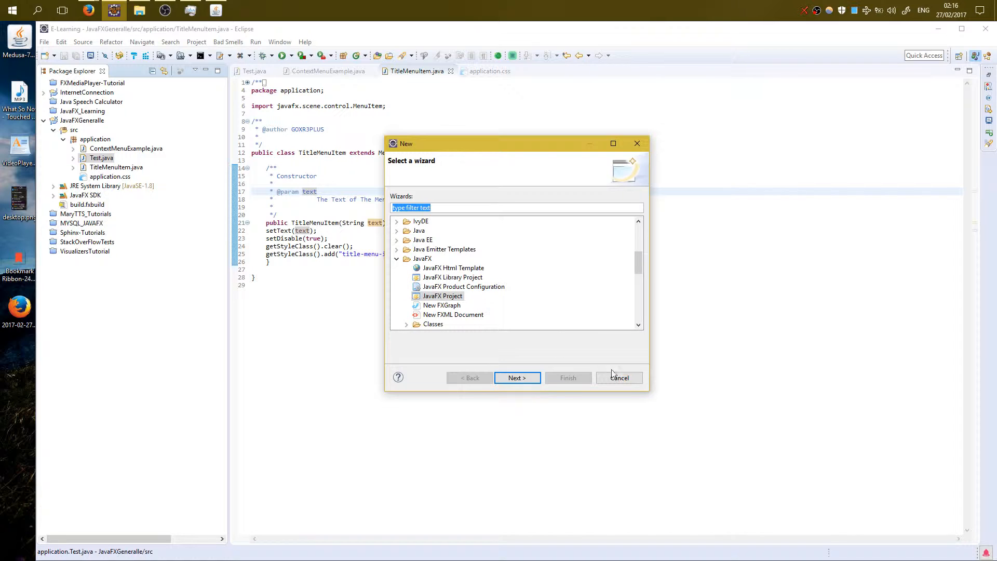
{"action": "mouse_move", "coordinate": [590, 355]}
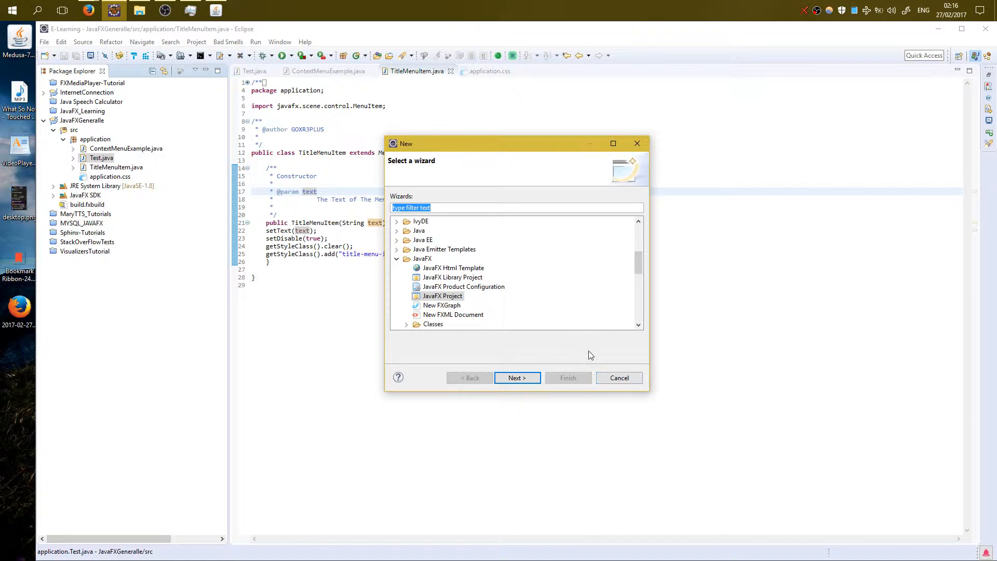
{"action": "left_click", "coordinate": [618, 377]}
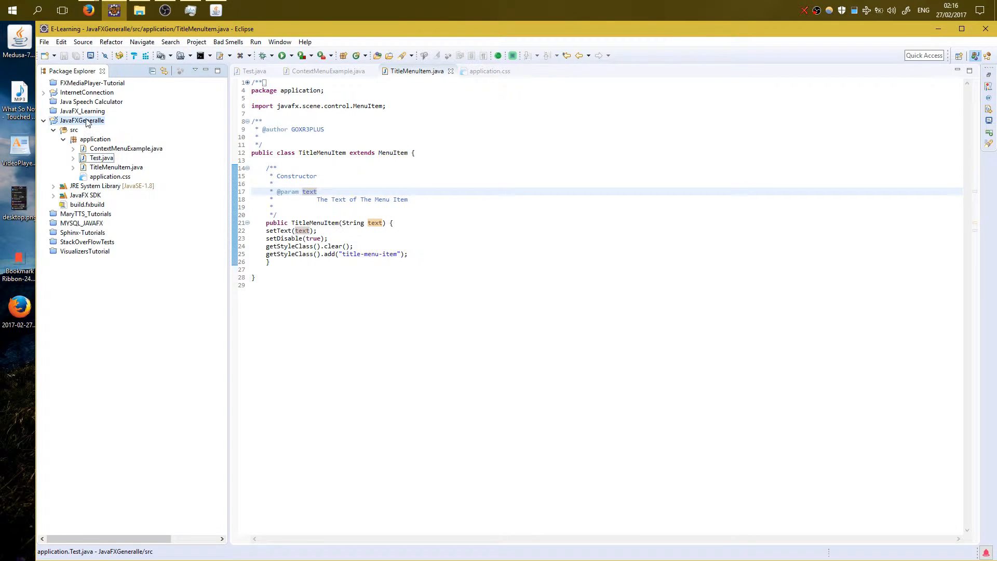
{"action": "left_click", "coordinate": [81, 120]}
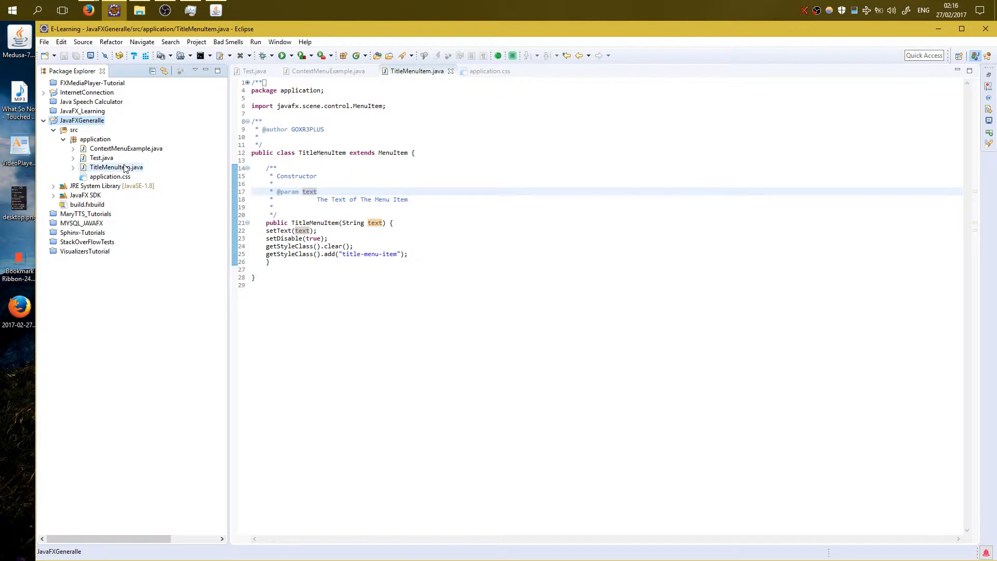
{"action": "left_click", "coordinate": [253, 71]}
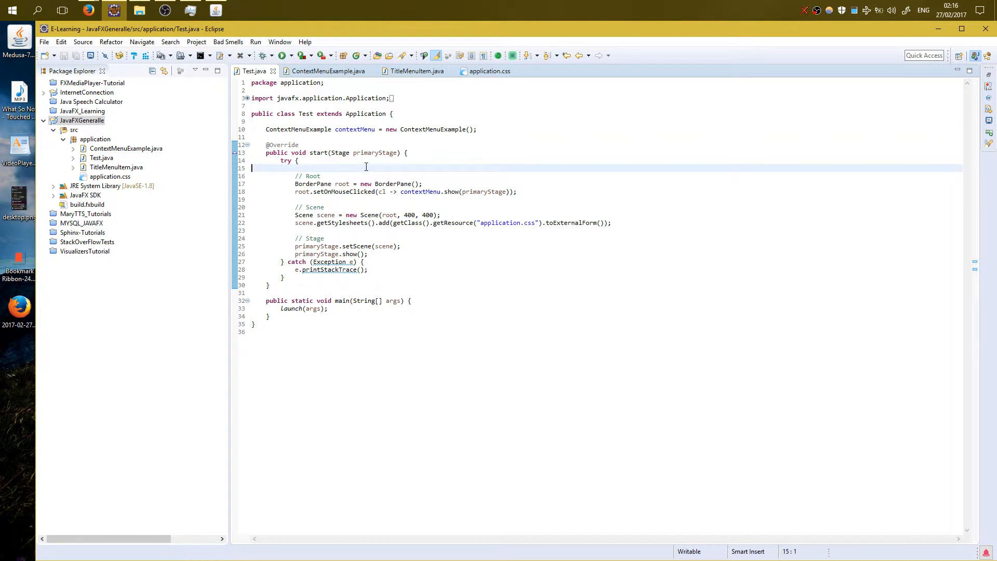
{"action": "left_click", "coordinate": [326, 183]}
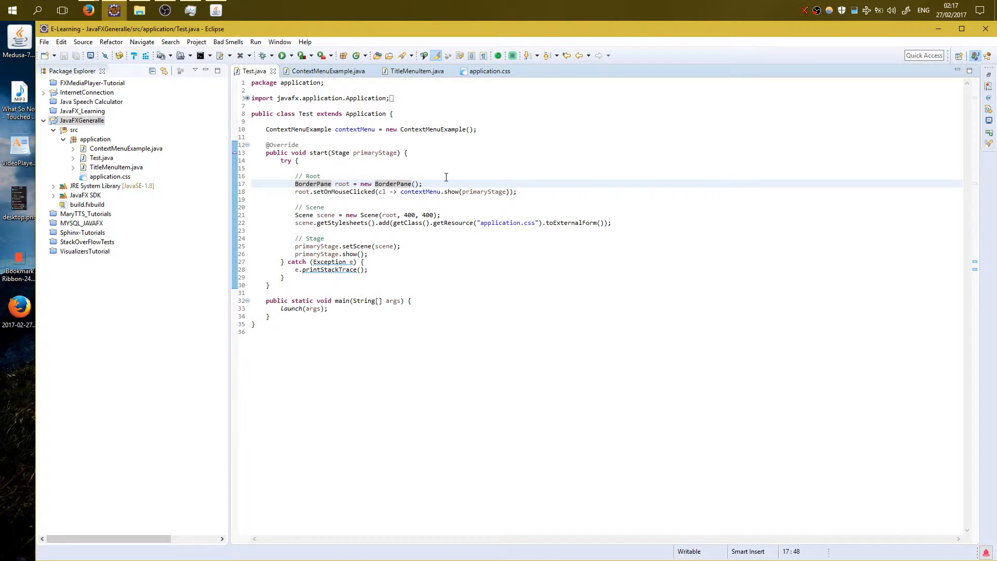
{"action": "left_click", "coordinate": [351, 184]}
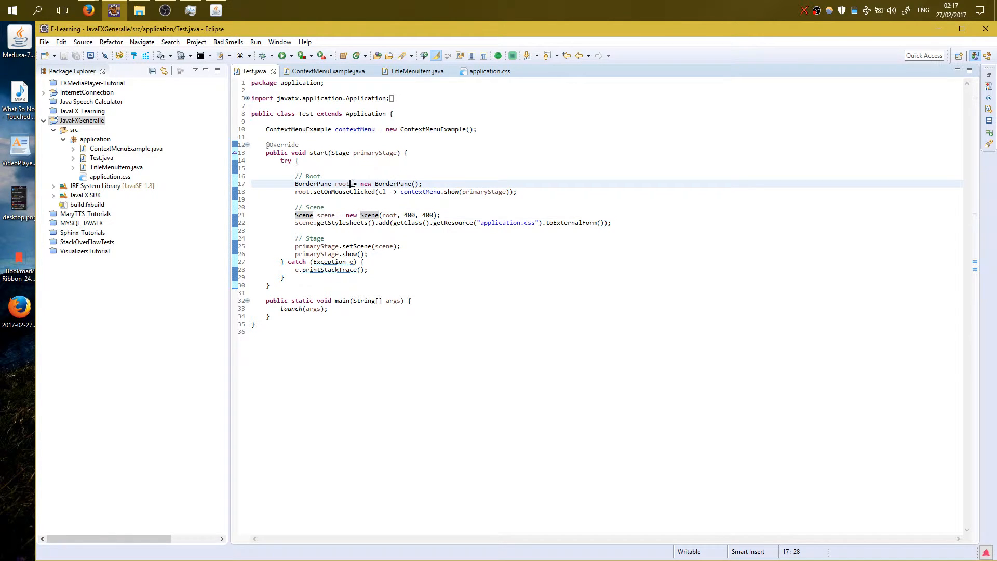
{"action": "double_click", "coordinate": [343, 184]}
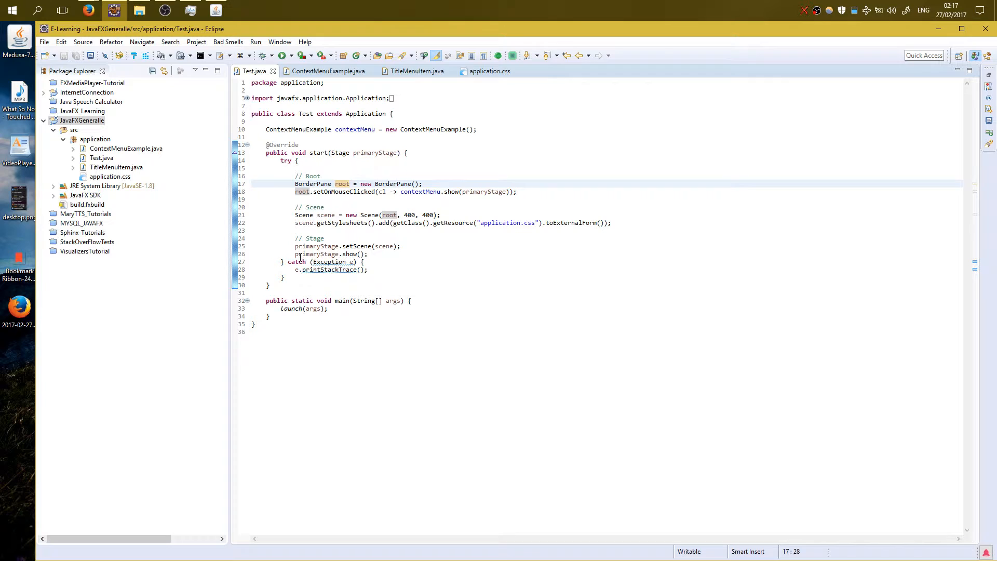
{"action": "double_click", "coordinate": [328, 254]}
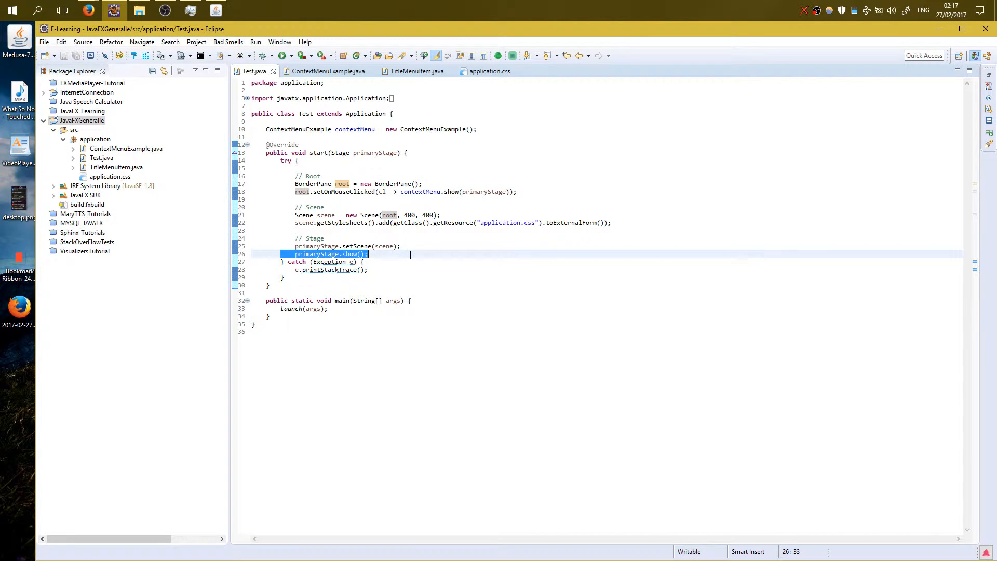
{"action": "left_click", "coordinate": [256, 55]}
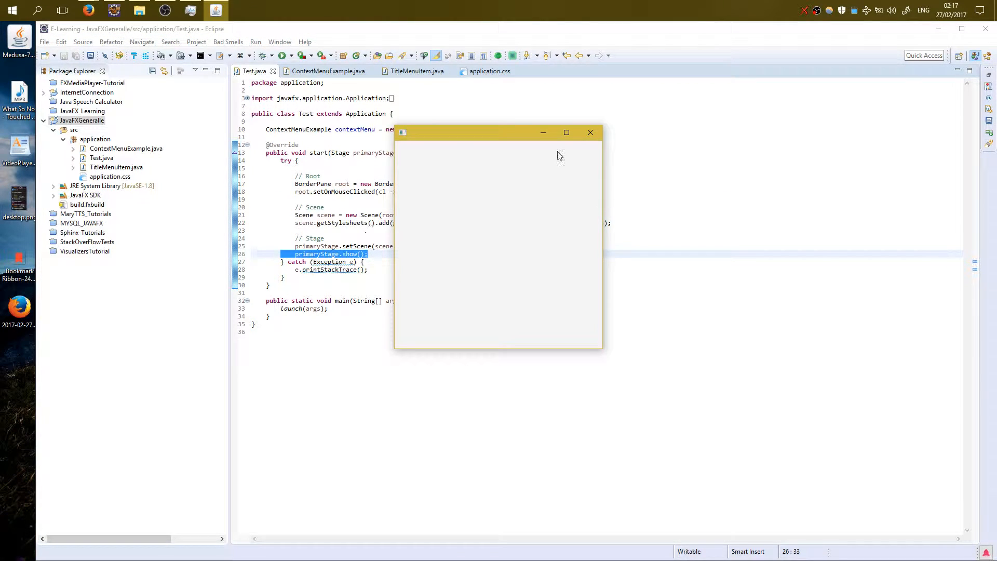
{"action": "left_click", "coordinate": [590, 133]}
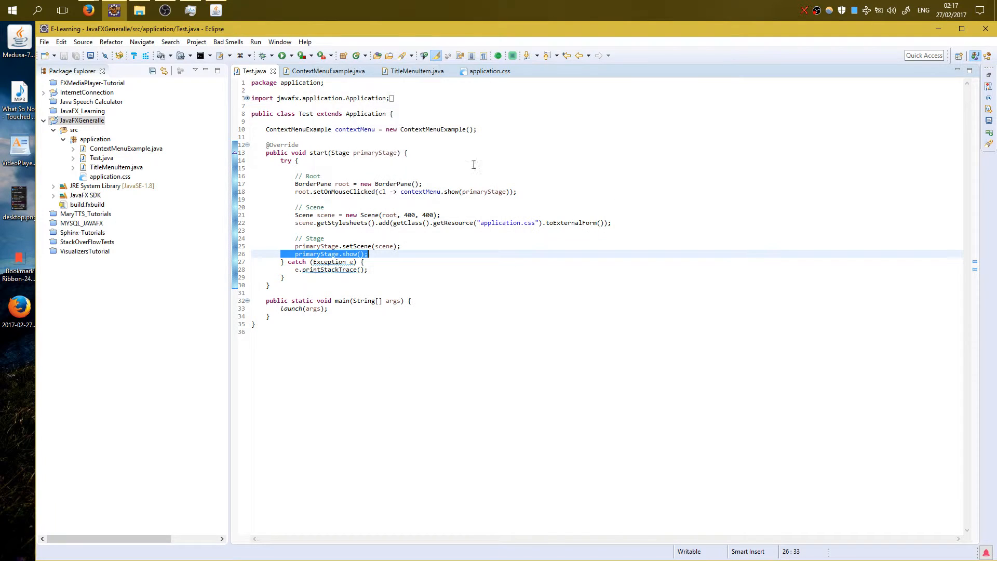
{"action": "left_click", "coordinate": [404, 192]}
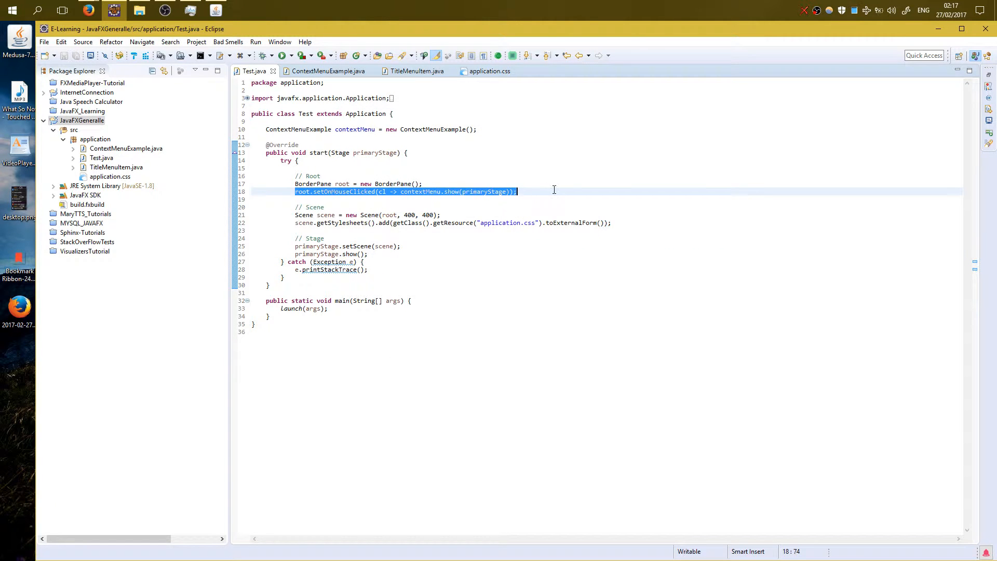
{"action": "left_click", "coordinate": [312, 184]}
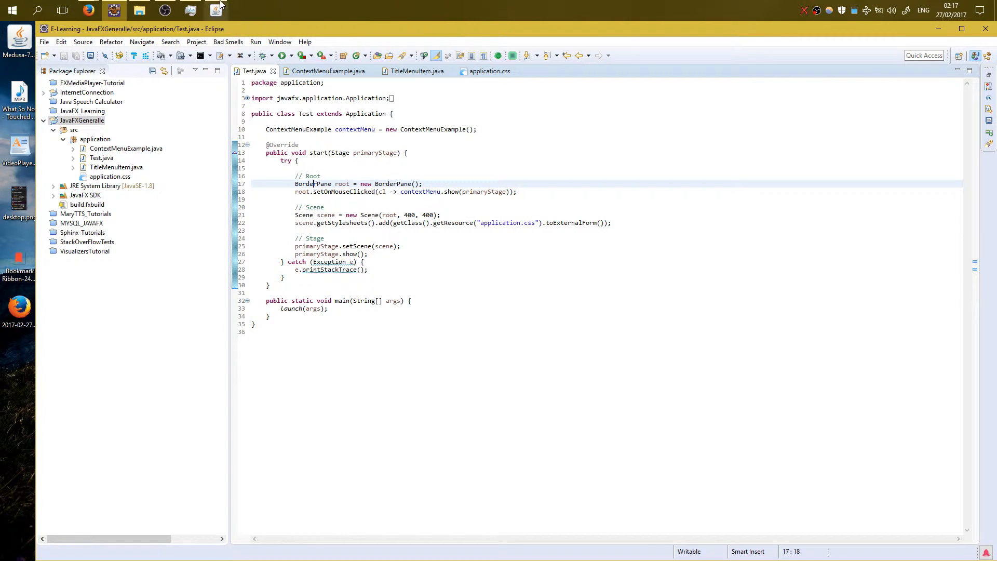
{"action": "left_click", "coordinate": [260, 55]}
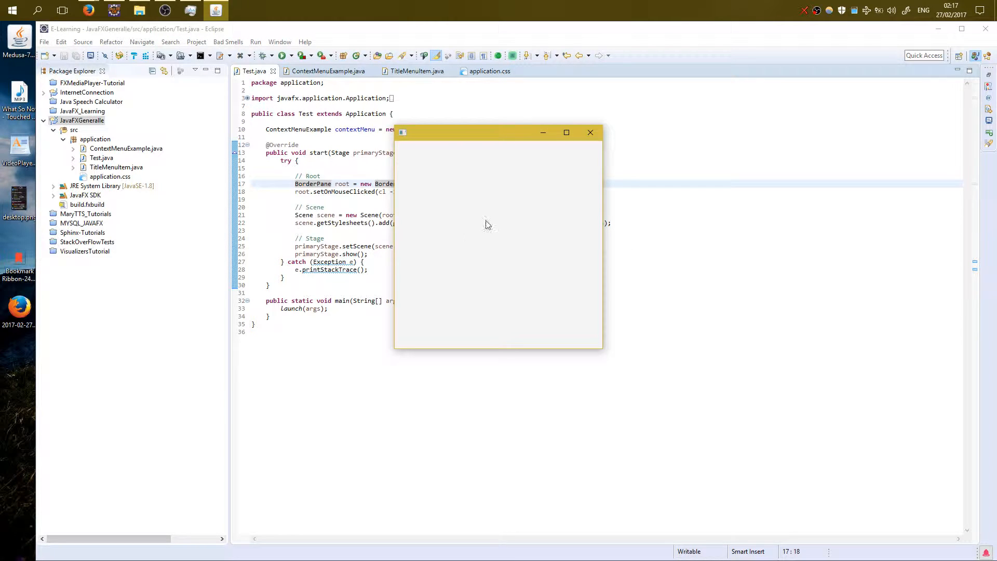
{"action": "right_click", "coordinate": [485, 224]}
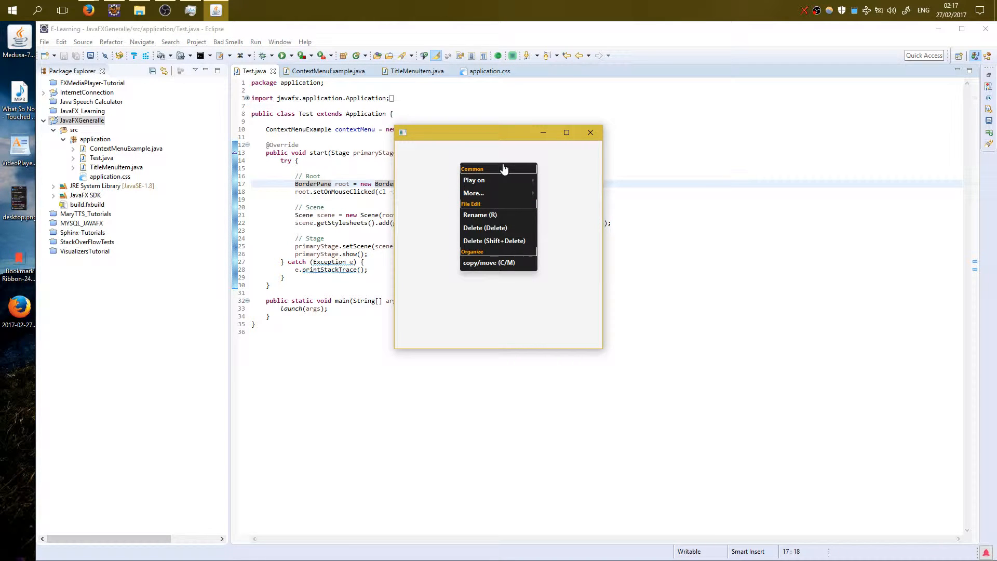
{"action": "mouse_move", "coordinate": [473, 180]}
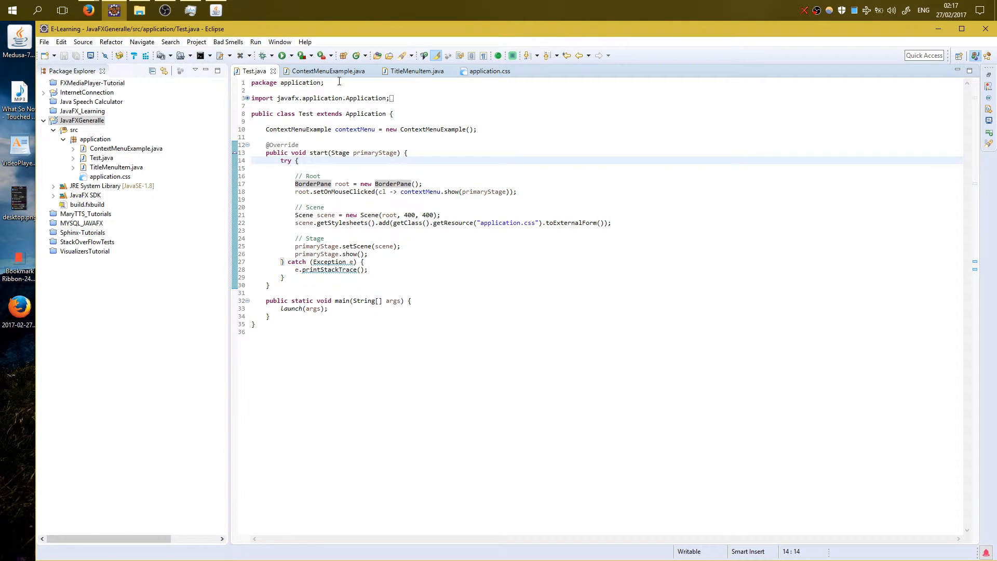
{"action": "mouse_move", "coordinate": [328, 71]}
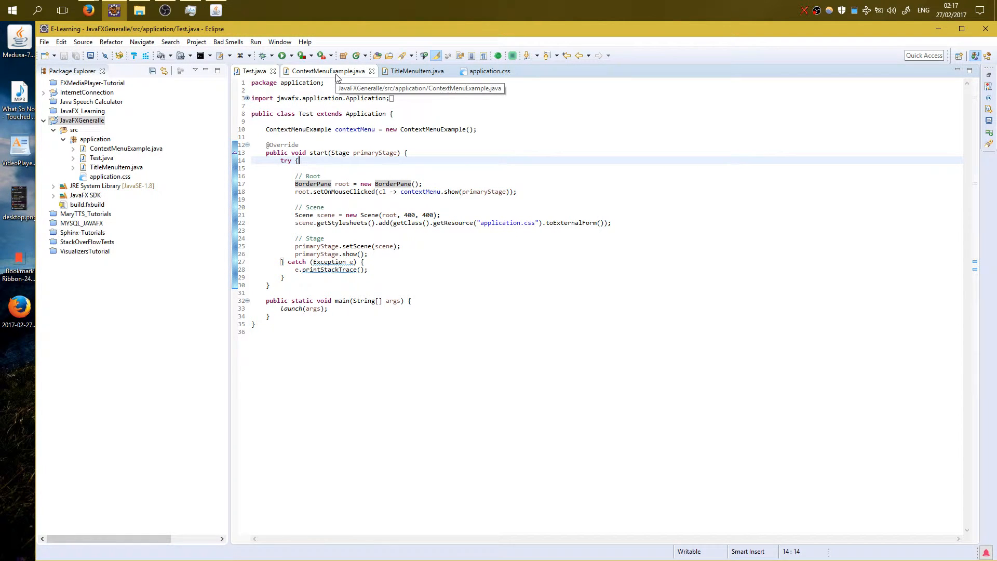
- View ContextMenuExample.java, expand the demo's Play on submenu, and scroll to the constructor
{"action": "left_click", "coordinate": [328, 70]}
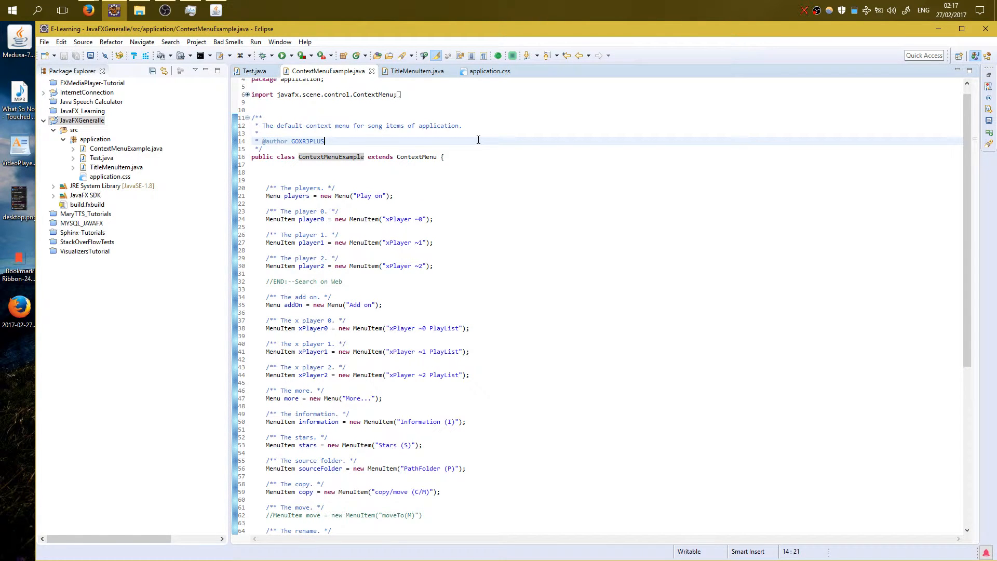
{"action": "mouse_move", "coordinate": [428, 159]}
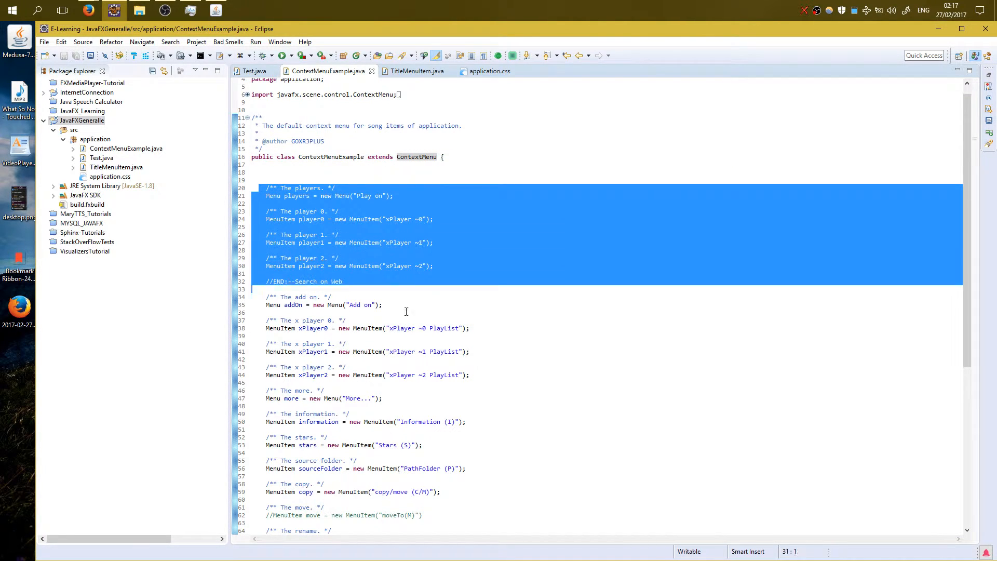
{"action": "scroll", "scroll_direction": "down", "scroll_amount": 3}
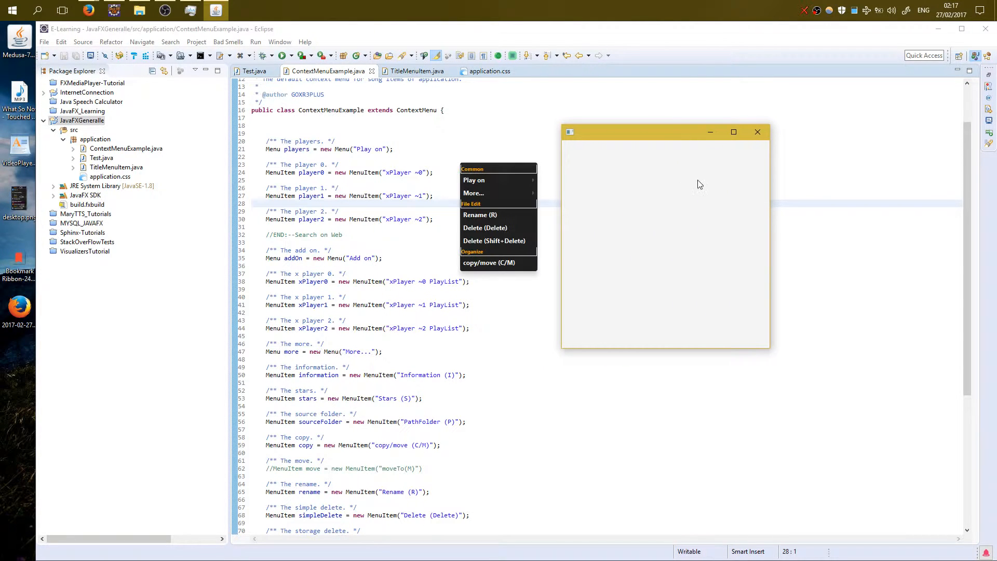
{"action": "mouse_move", "coordinate": [523, 181]}
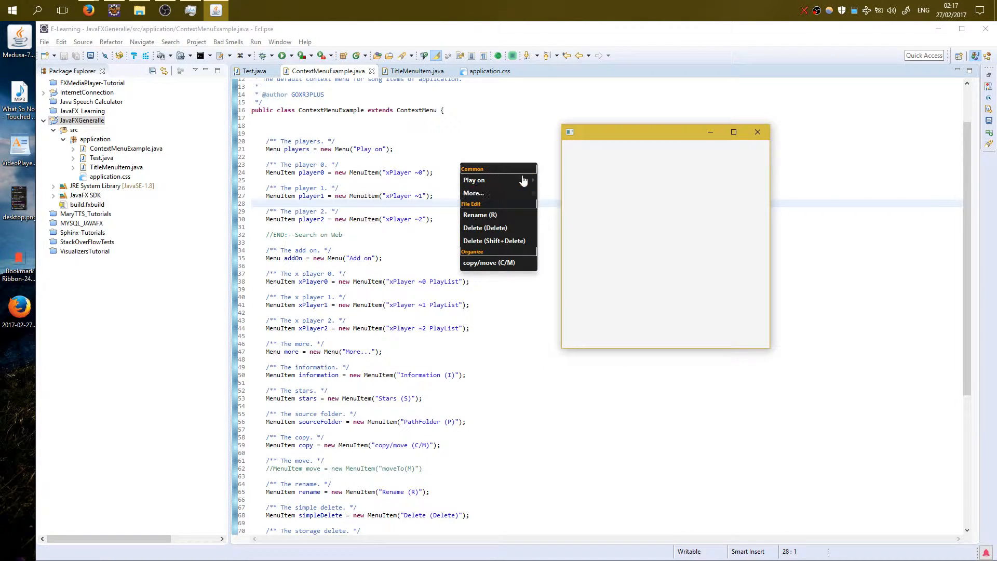
{"action": "left_click", "coordinate": [473, 180]}
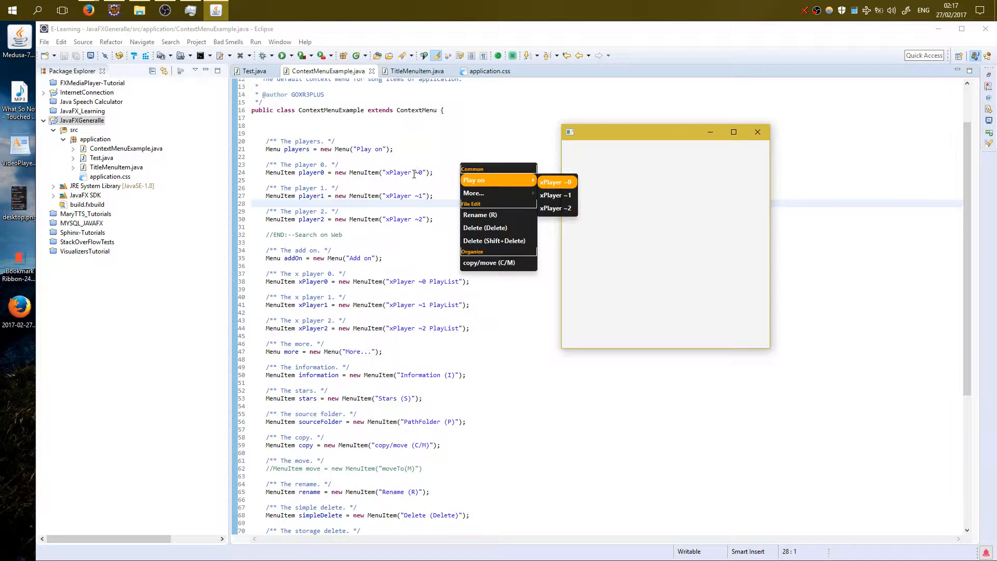
{"action": "mouse_move", "coordinate": [480, 215]}
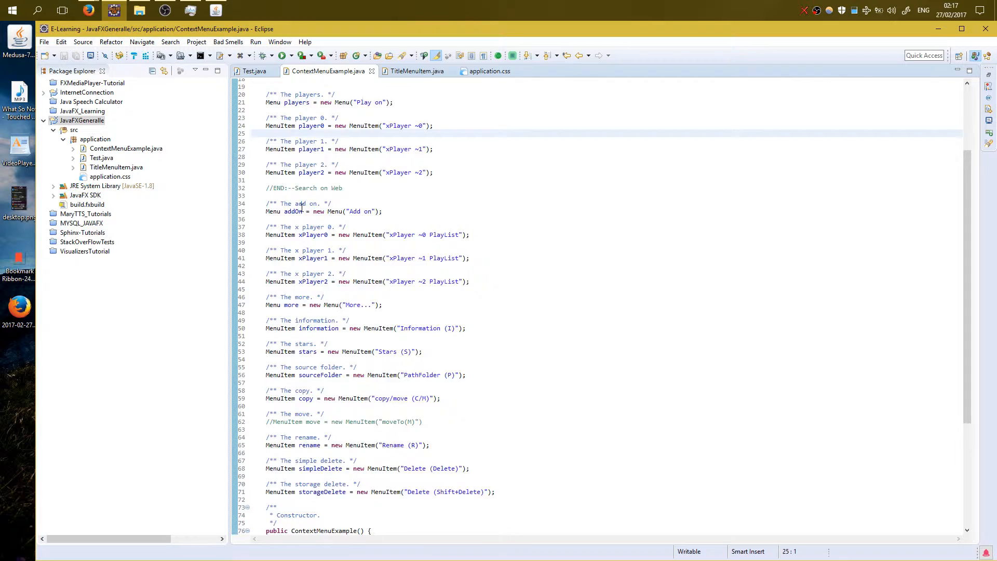
{"action": "scroll", "scroll_direction": "down", "scroll_amount": 3}
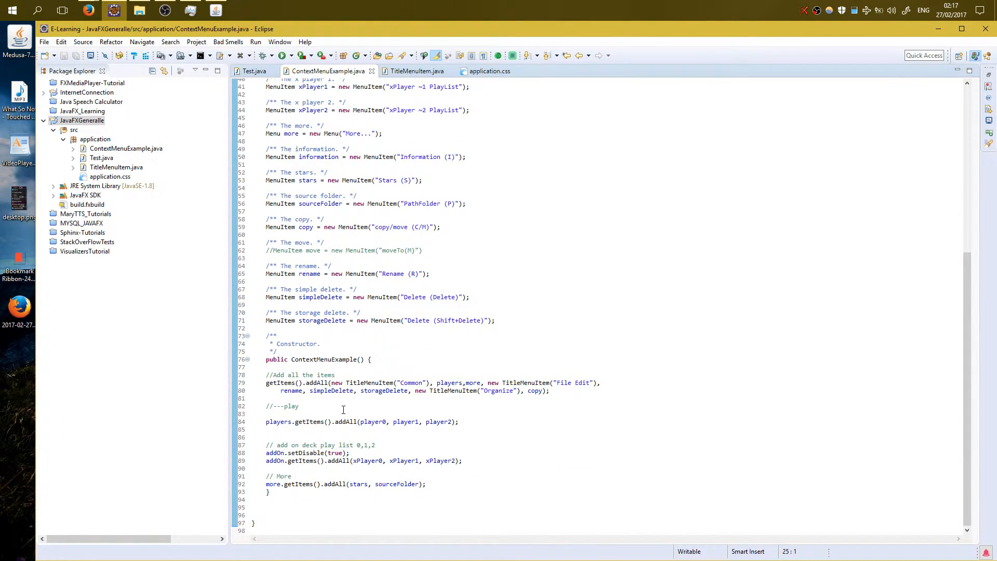
{"action": "mouse_move", "coordinate": [400, 217]}
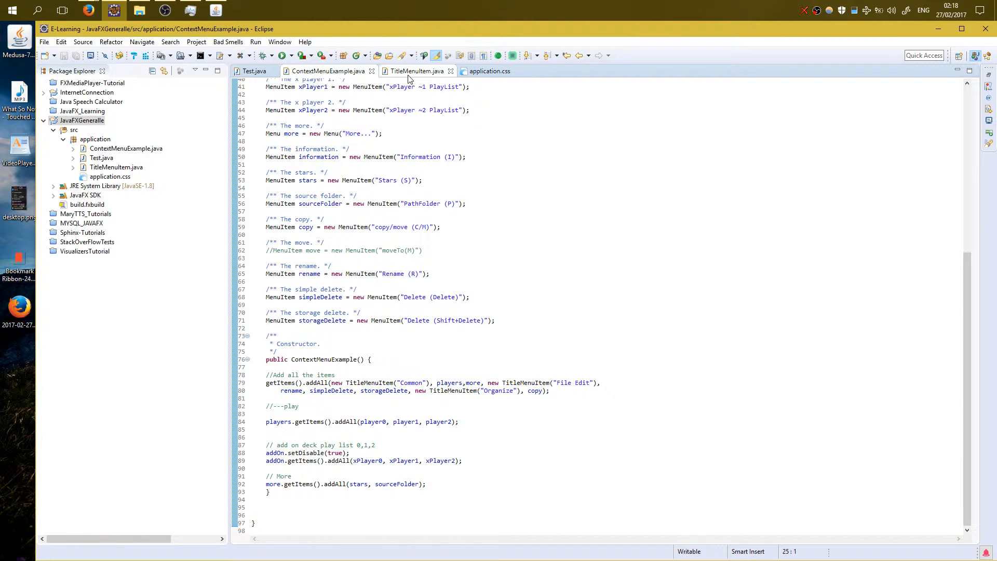
- Show TitleMenuItem.java and point out the line adding the title-menu-item style class
{"action": "left_click", "coordinate": [417, 71]}
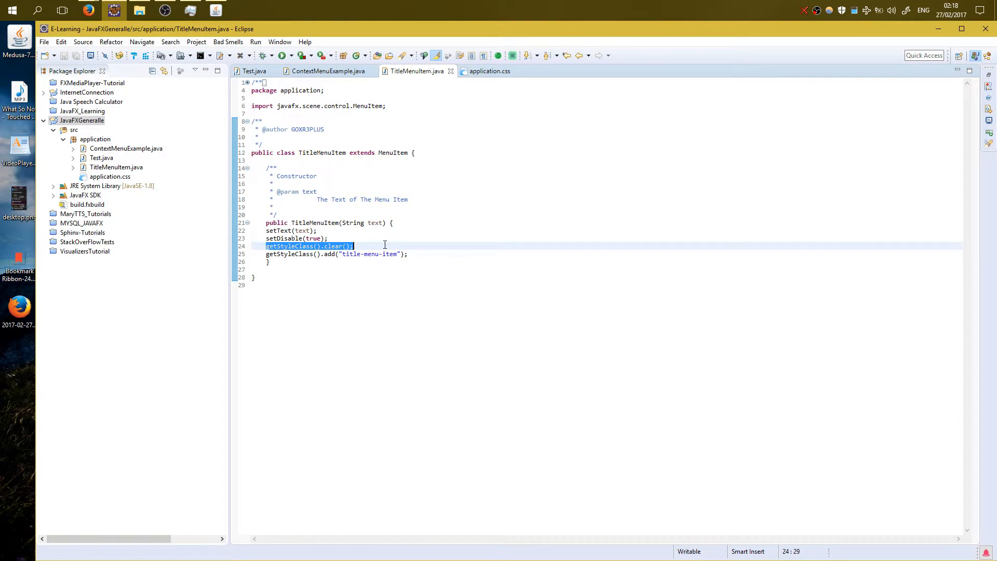
{"action": "mouse_move", "coordinate": [381, 241]}
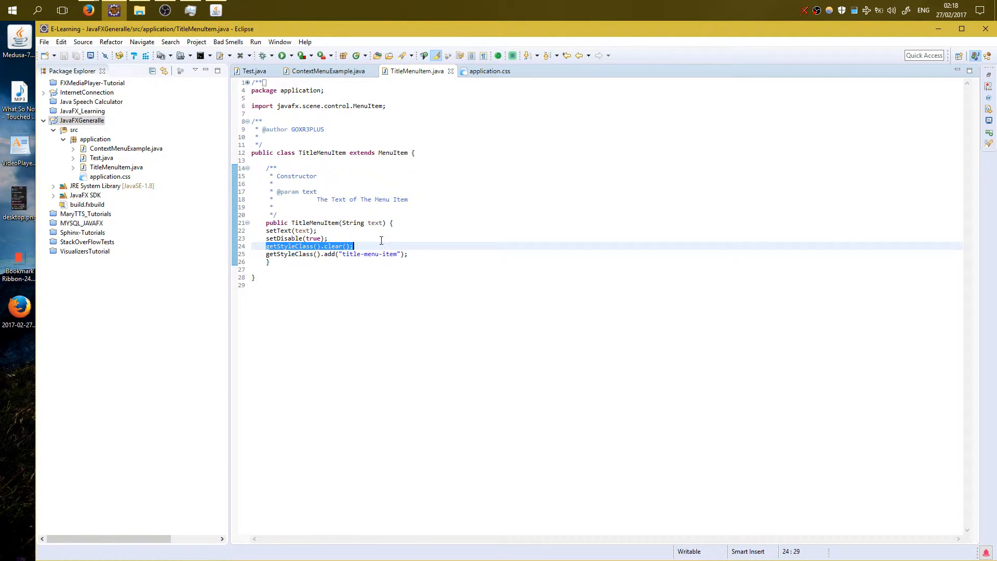
{"action": "left_click", "coordinate": [407, 253]}
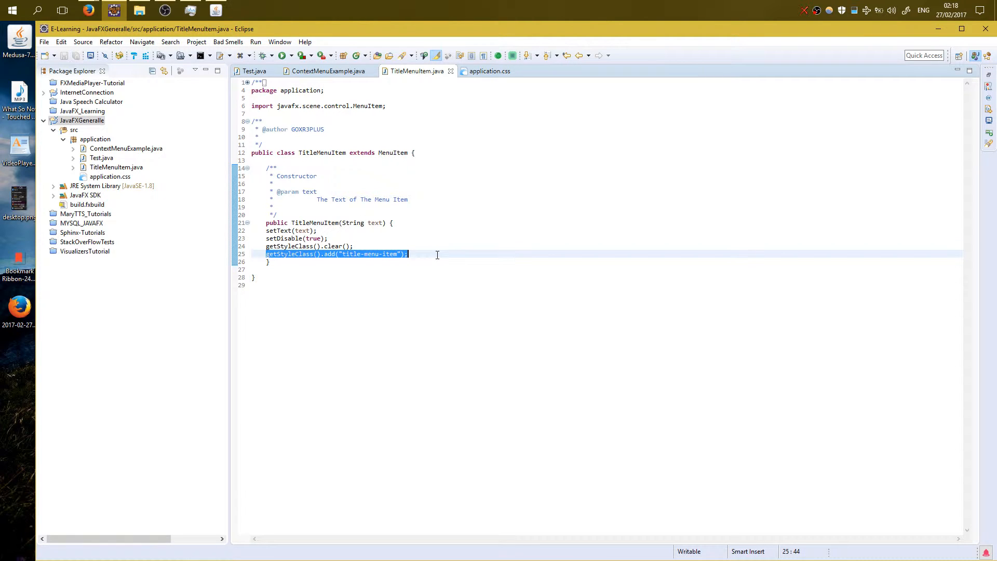
{"action": "left_click", "coordinate": [409, 254]}
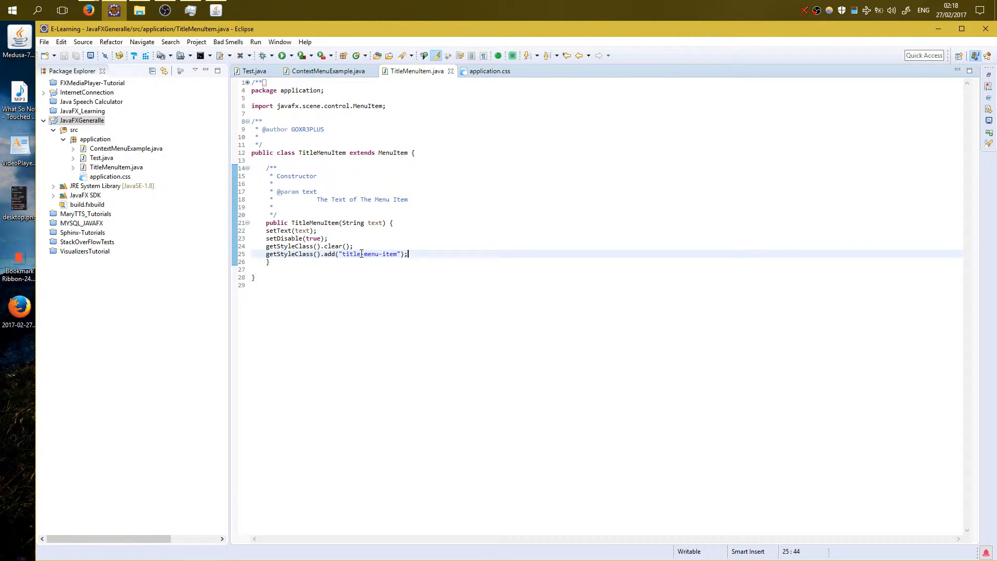
{"action": "mouse_move", "coordinate": [489, 71]}
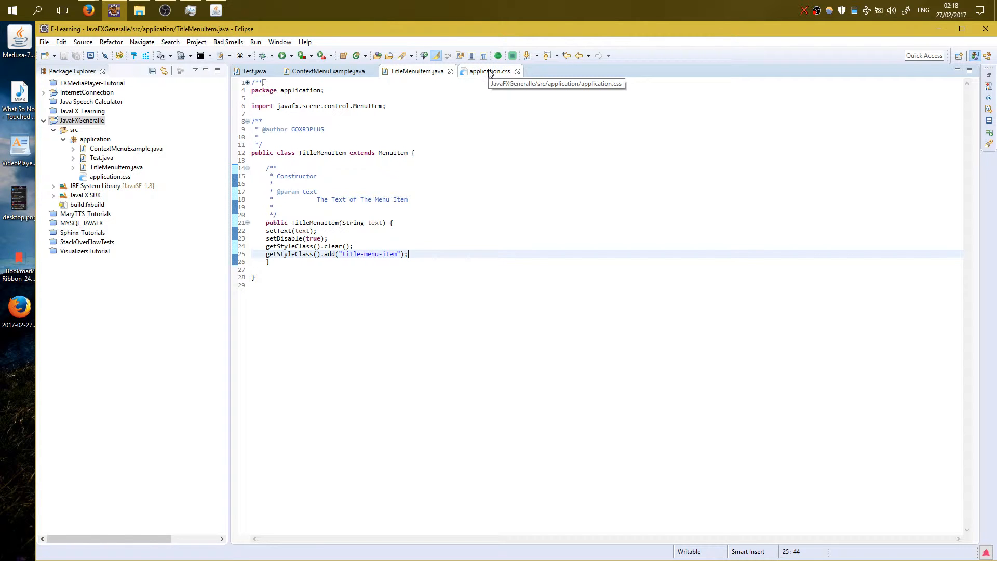
- Check Test.java's stylesheet loading, then show application.css
{"action": "left_click", "coordinate": [253, 70]}
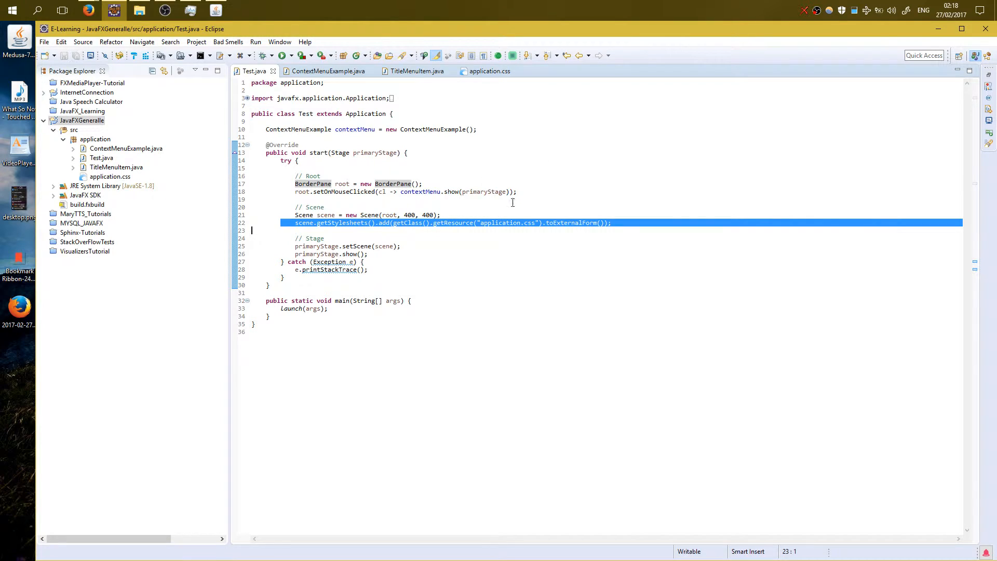
{"action": "mouse_move", "coordinate": [473, 227]}
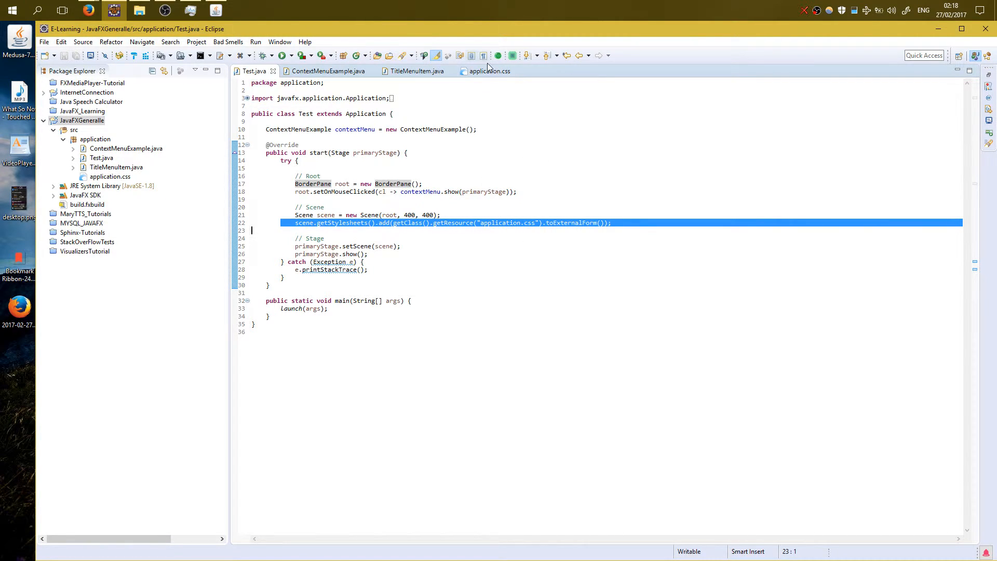
{"action": "left_click", "coordinate": [489, 71]}
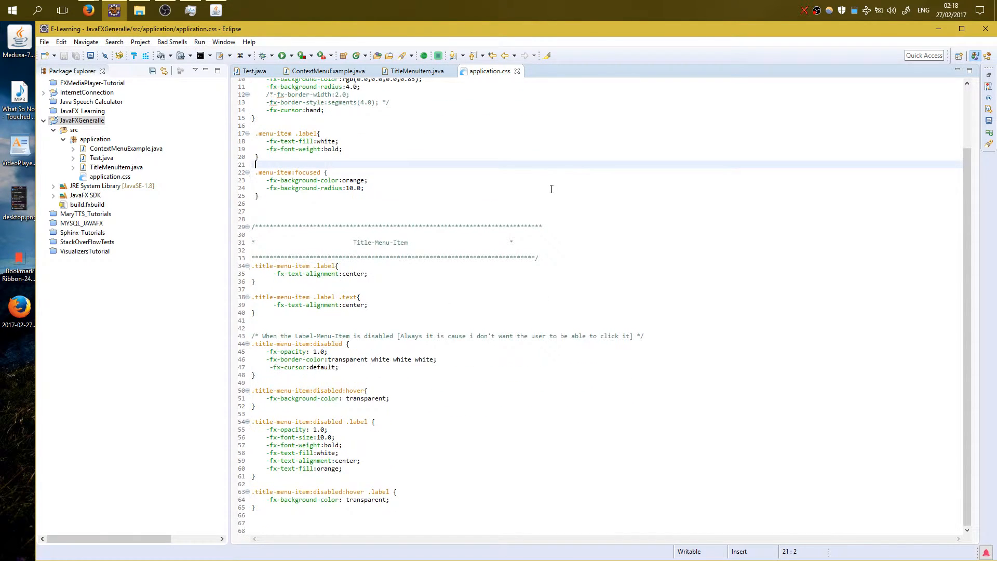
{"action": "mouse_move", "coordinate": [249, 274]}
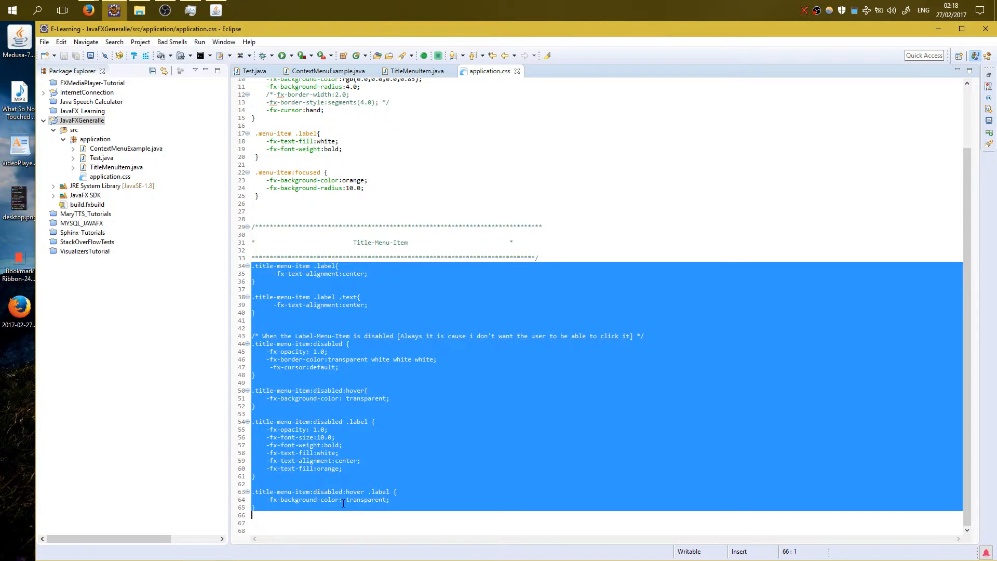
- Clear the selection and pick the .title-menu-item:disabled block in application.css
{"action": "left_click", "coordinate": [411, 328]}
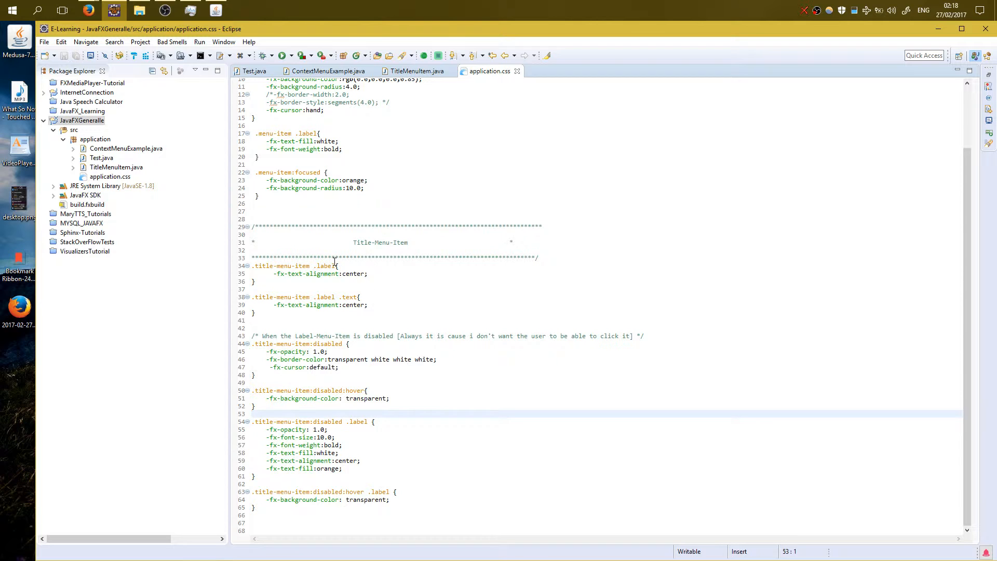
{"action": "left_click", "coordinate": [285, 318]}
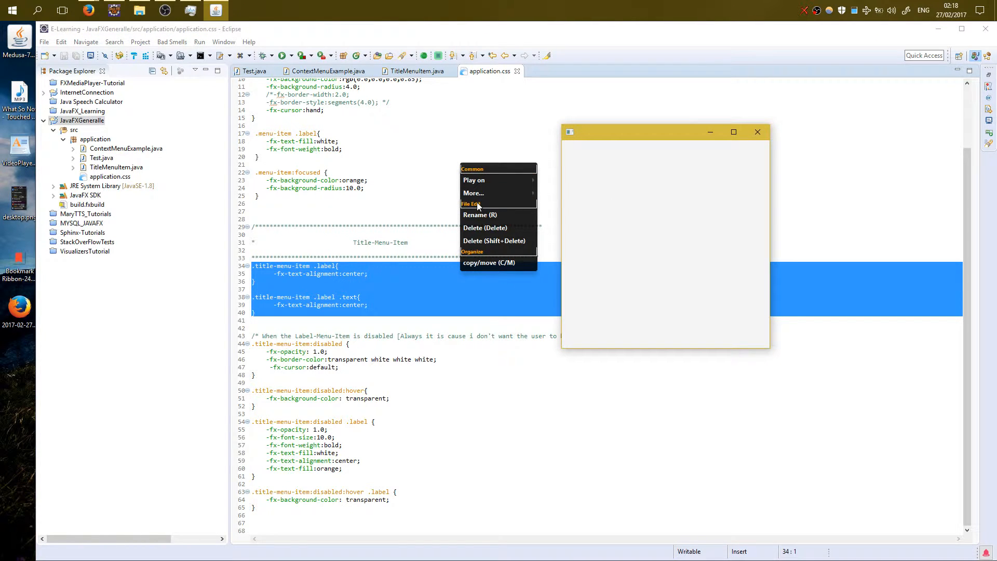
{"action": "mouse_move", "coordinate": [482, 258]}
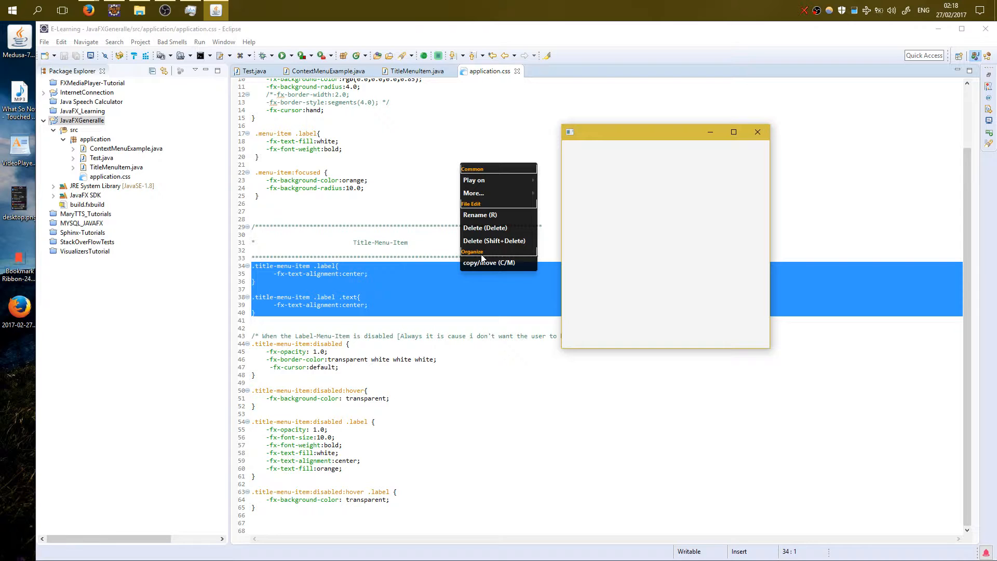
{"action": "mouse_move", "coordinate": [488, 262]}
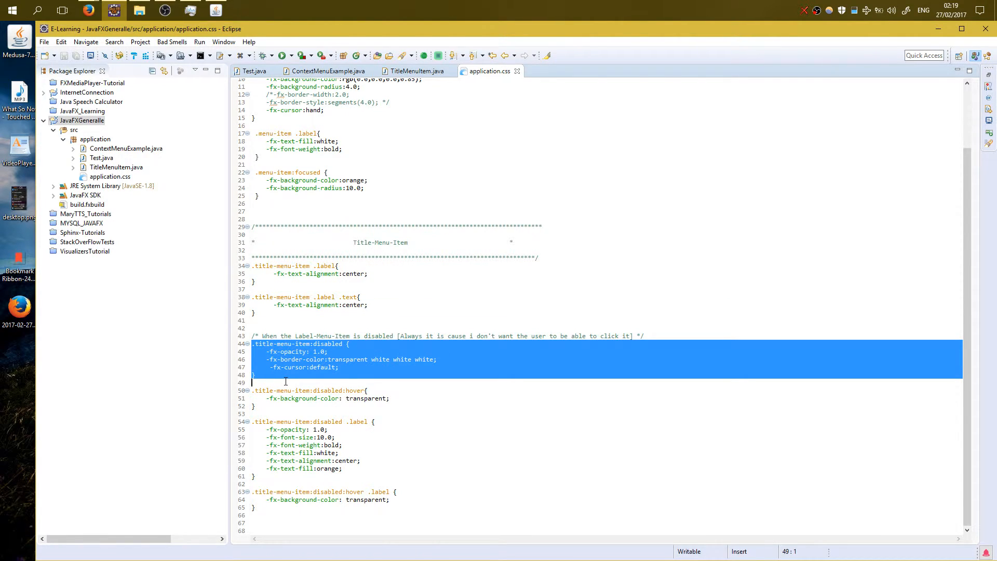
- Re-indent the -fx-cursor:default line in the disabled rule and save application.css
{"action": "left_click", "coordinate": [300, 376]}
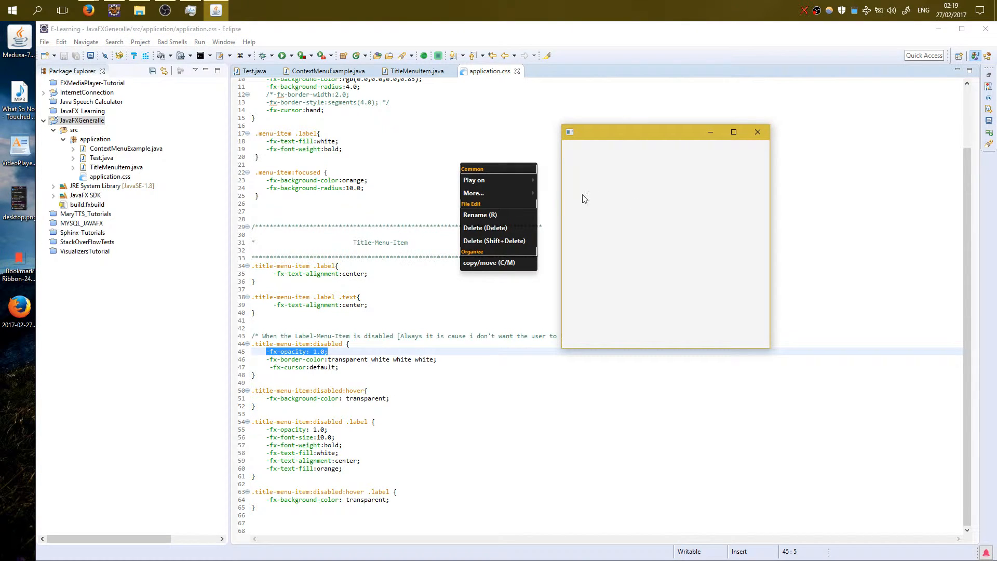
{"action": "mouse_move", "coordinate": [493, 172]}
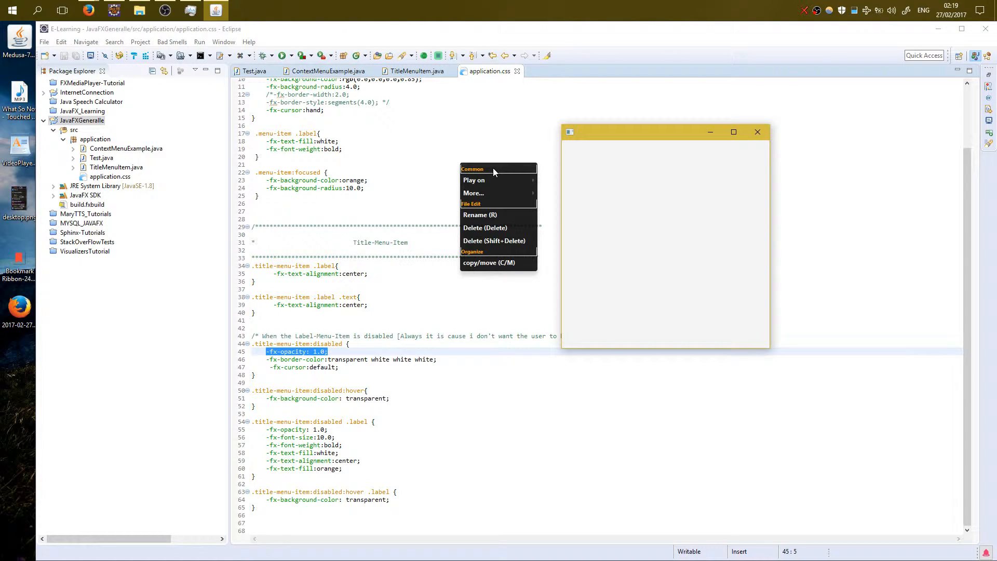
{"action": "mouse_move", "coordinate": [356, 322]}
{"action": "type", "text": "order"}
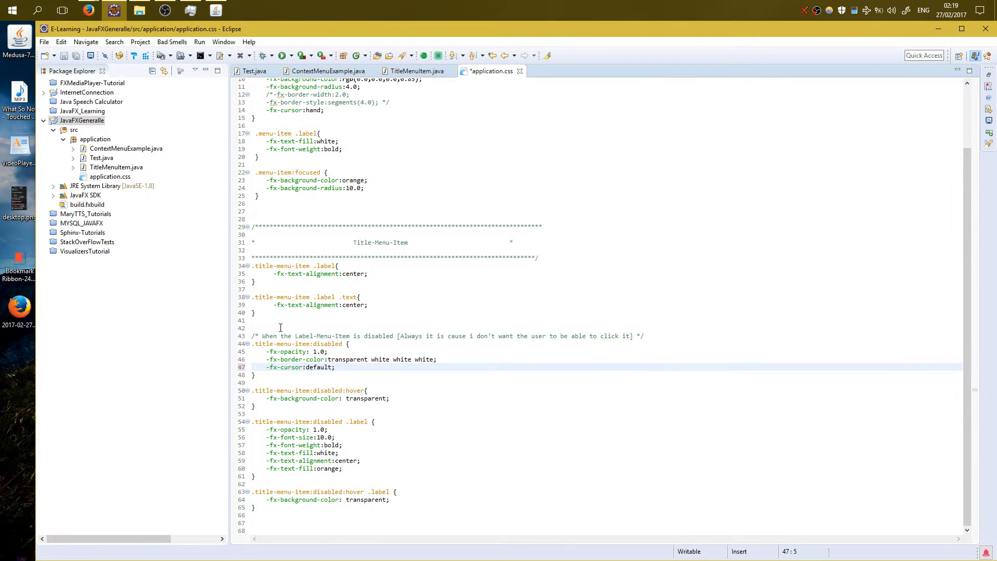
{"action": "key", "text": "ctrl+shift+s"}
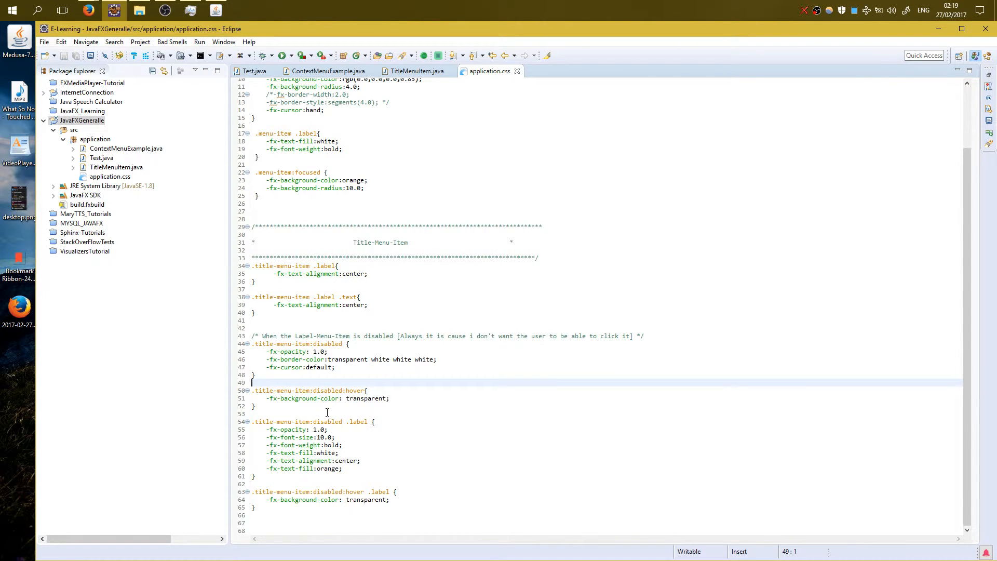
{"action": "mouse_move", "coordinate": [320, 243]}
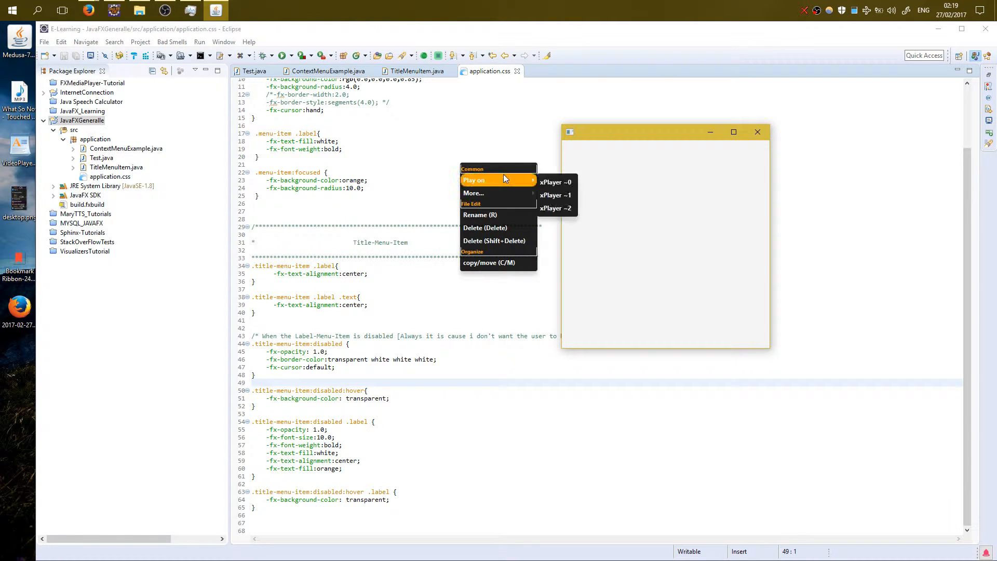
{"action": "mouse_move", "coordinate": [483, 171]}
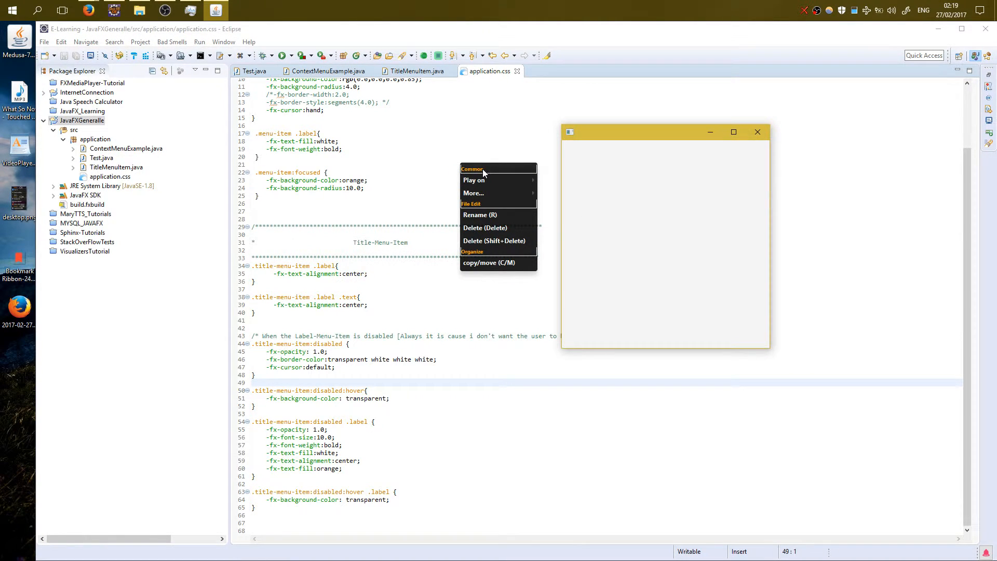
{"action": "mouse_move", "coordinate": [498, 215]}
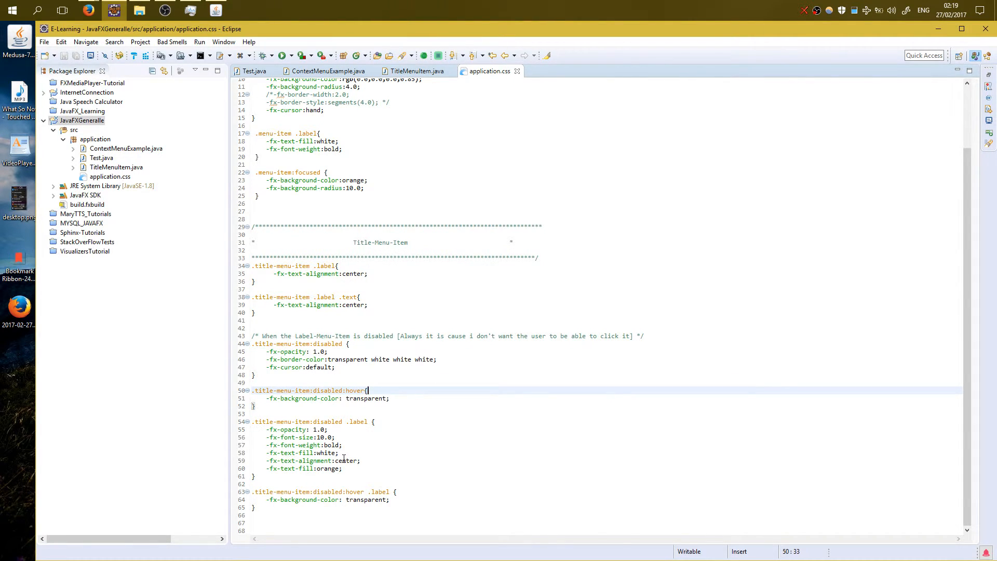
- Bring the JavaFX demo window forward to recheck its context menu
{"action": "left_click", "coordinate": [340, 452]}
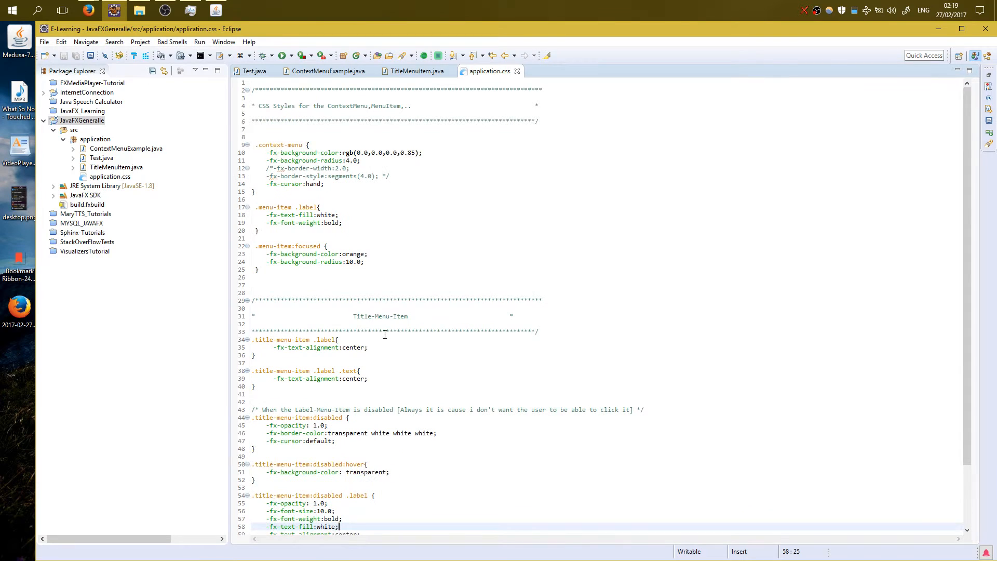
{"action": "mouse_move", "coordinate": [321, 145]}
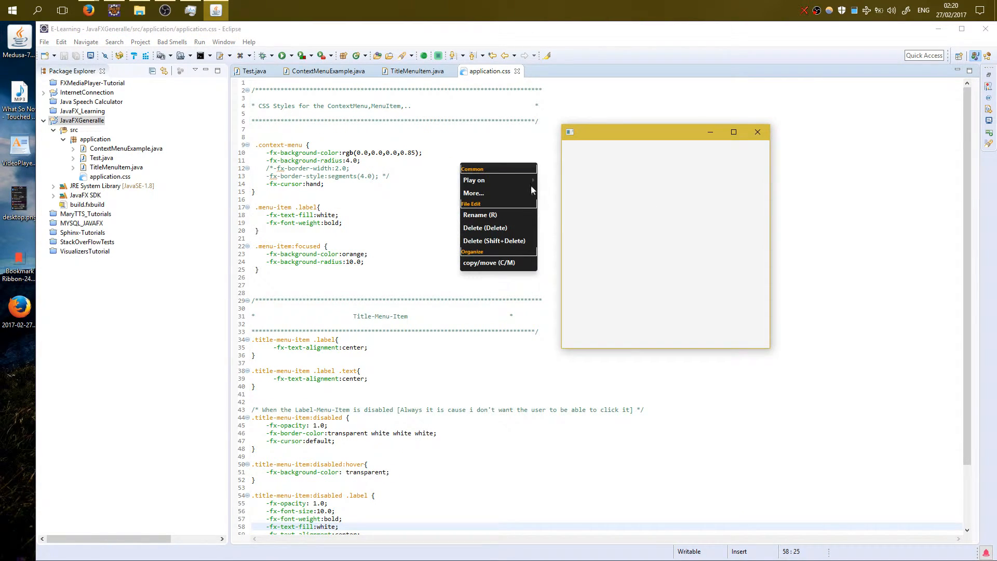
{"action": "mouse_move", "coordinate": [498, 180]}
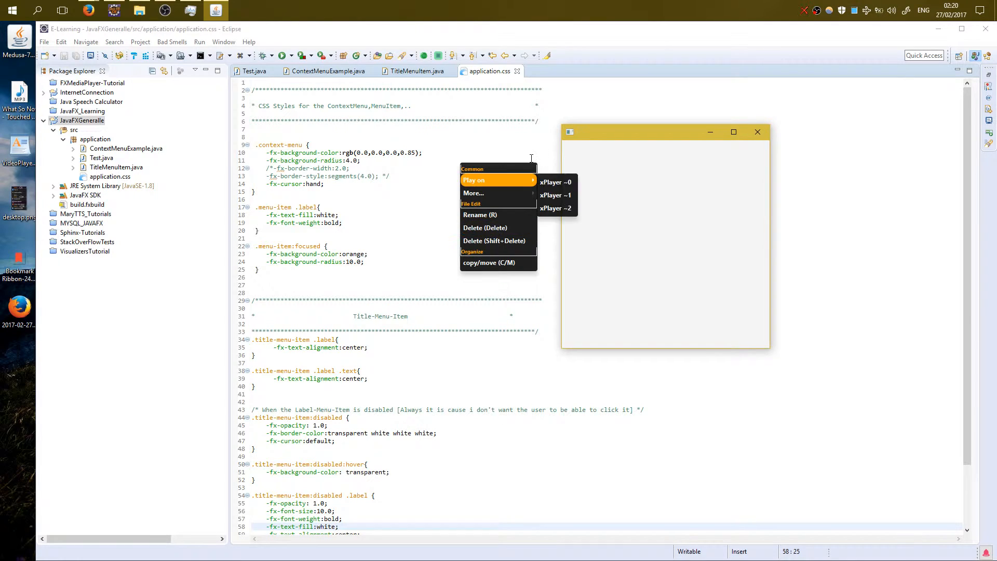
{"action": "mouse_move", "coordinate": [374, 158]}
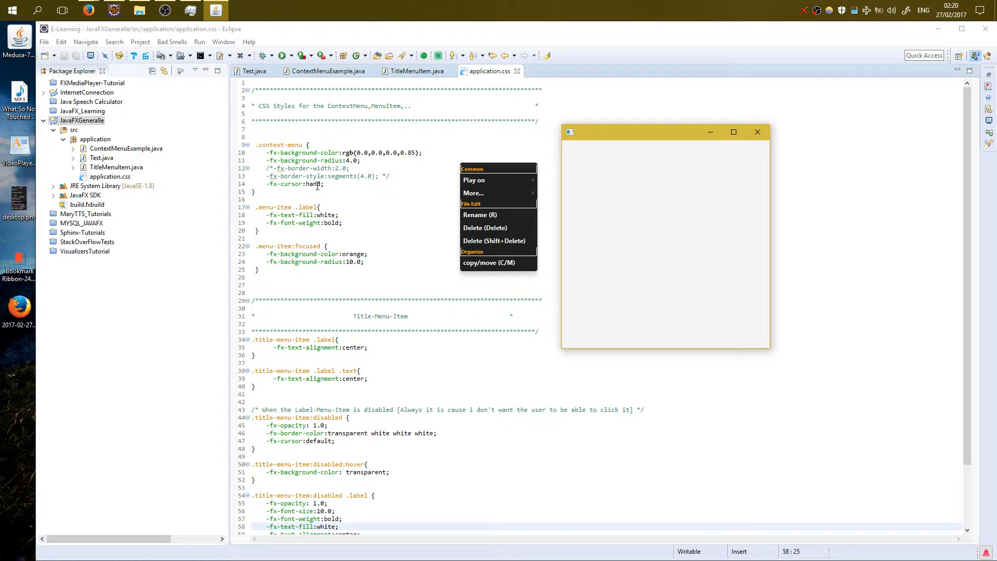
{"action": "mouse_move", "coordinate": [498, 180]}
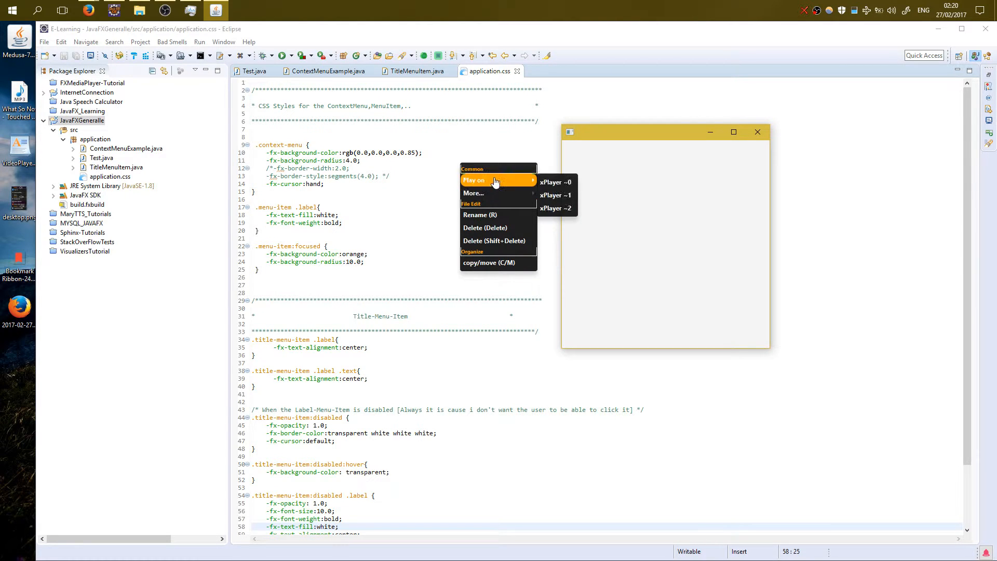
{"action": "mouse_move", "coordinate": [498, 193]}
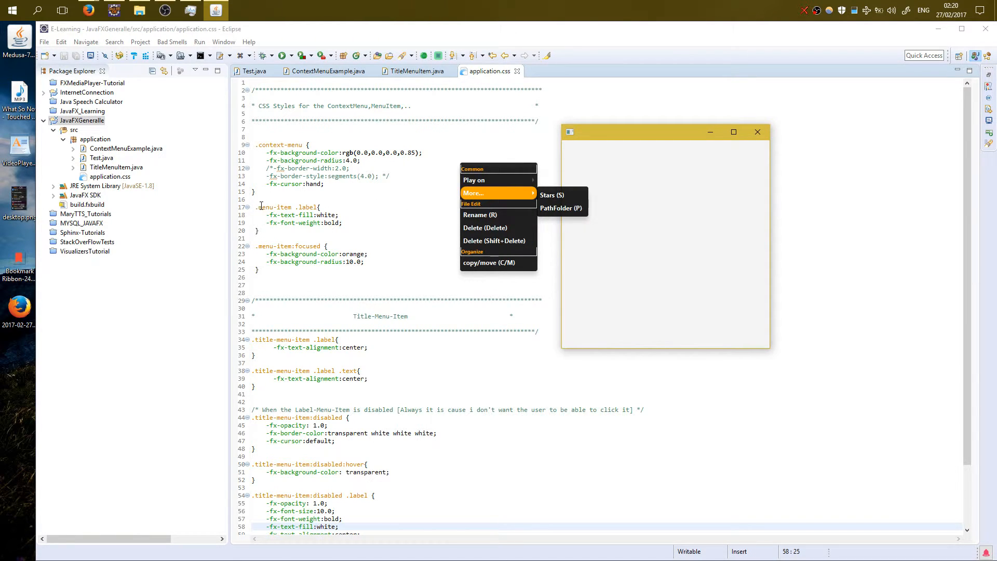
{"action": "mouse_move", "coordinate": [302, 216]}
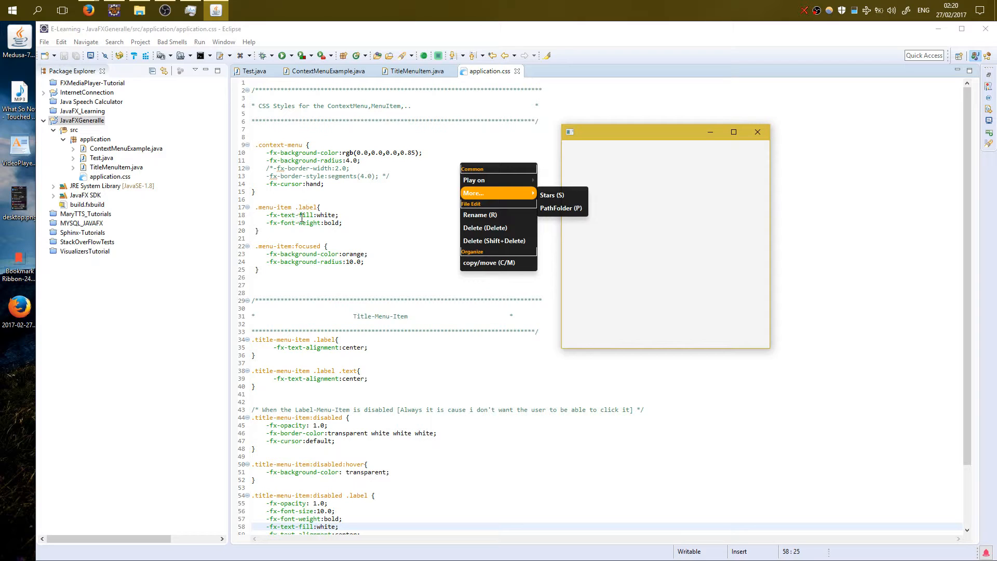
{"action": "mouse_move", "coordinate": [498, 180]}
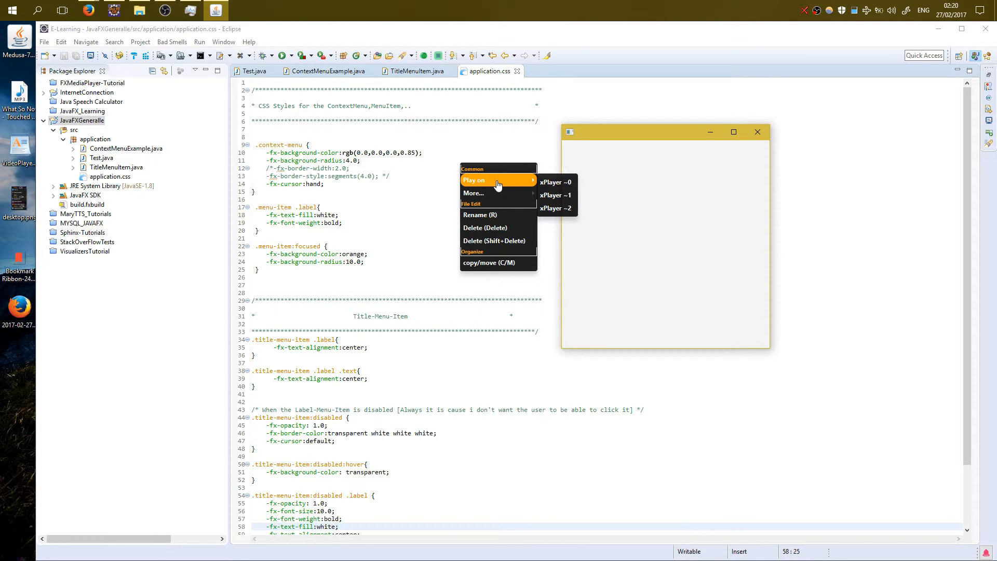
{"action": "mouse_move", "coordinate": [473, 194]}
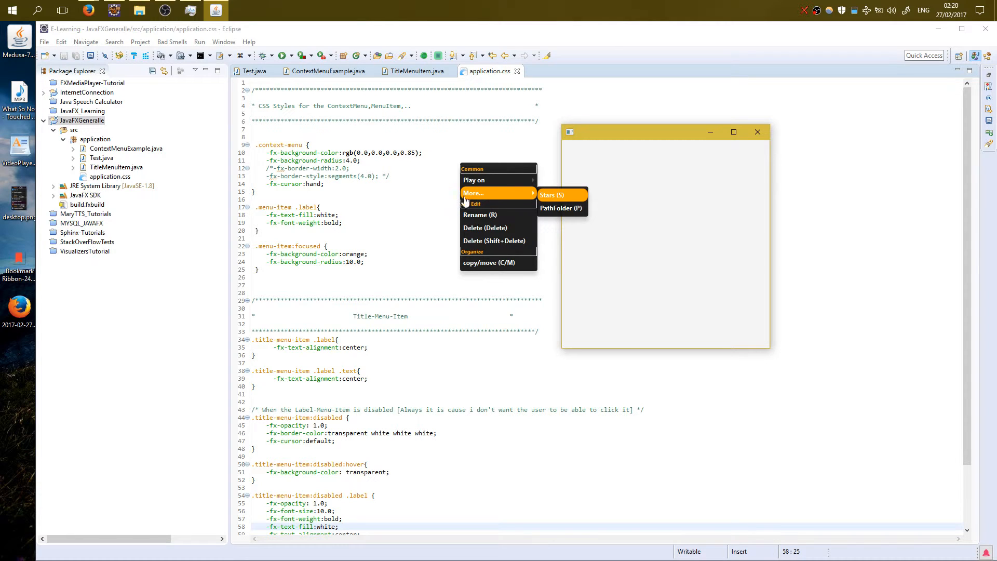
{"action": "mouse_move", "coordinate": [498, 240]}
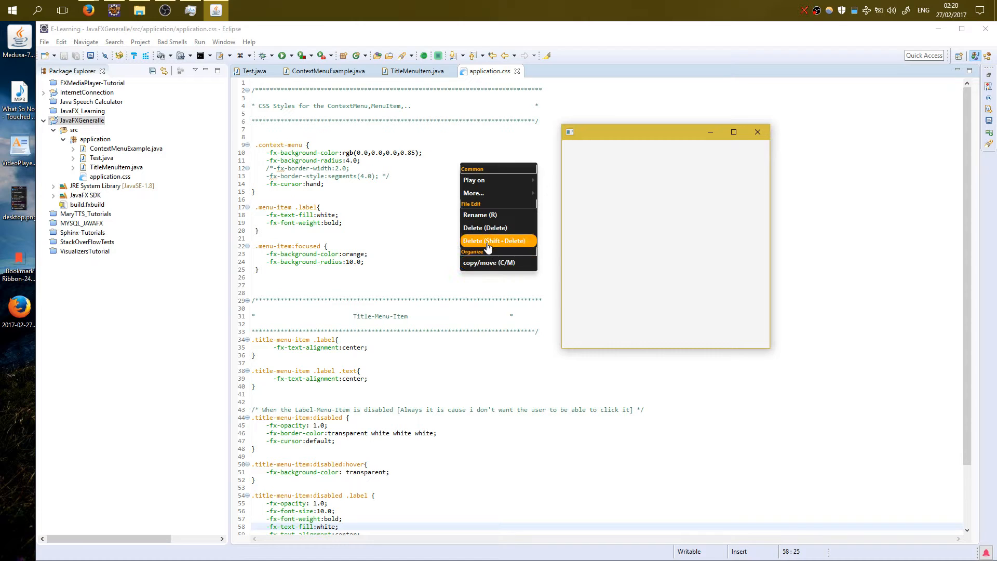
{"action": "mouse_move", "coordinate": [479, 173]}
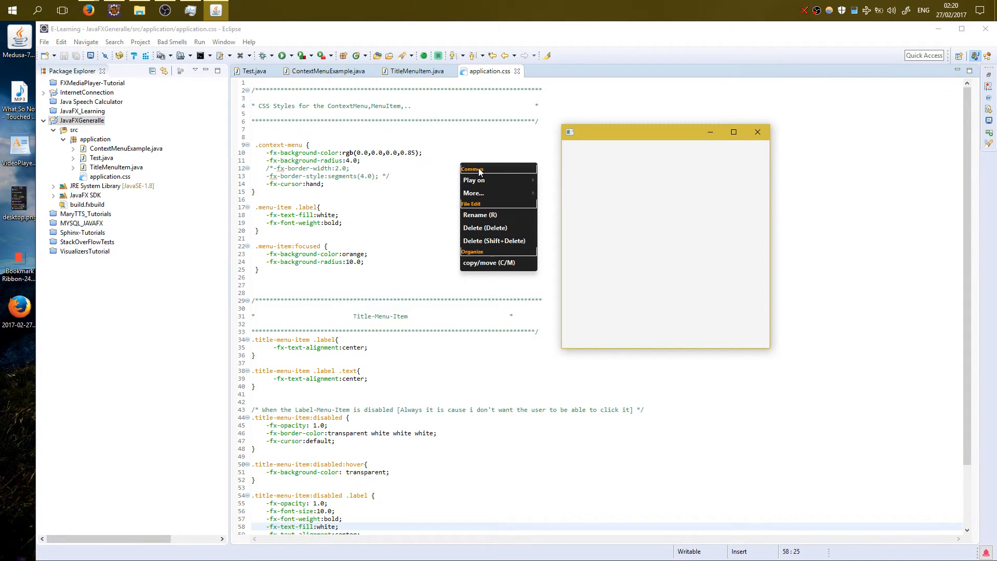
{"action": "mouse_move", "coordinate": [474, 180]}
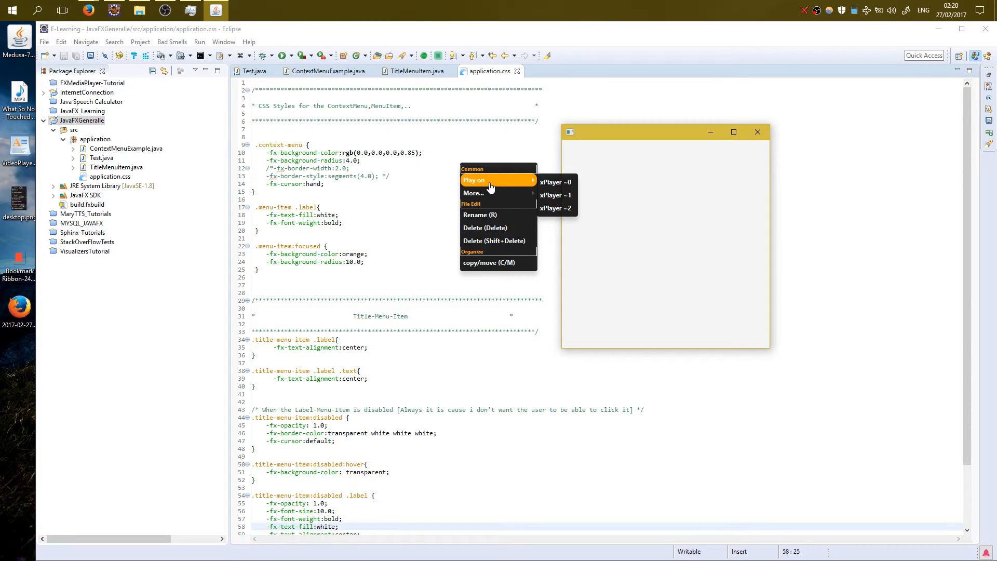
{"action": "mouse_move", "coordinate": [473, 193]}
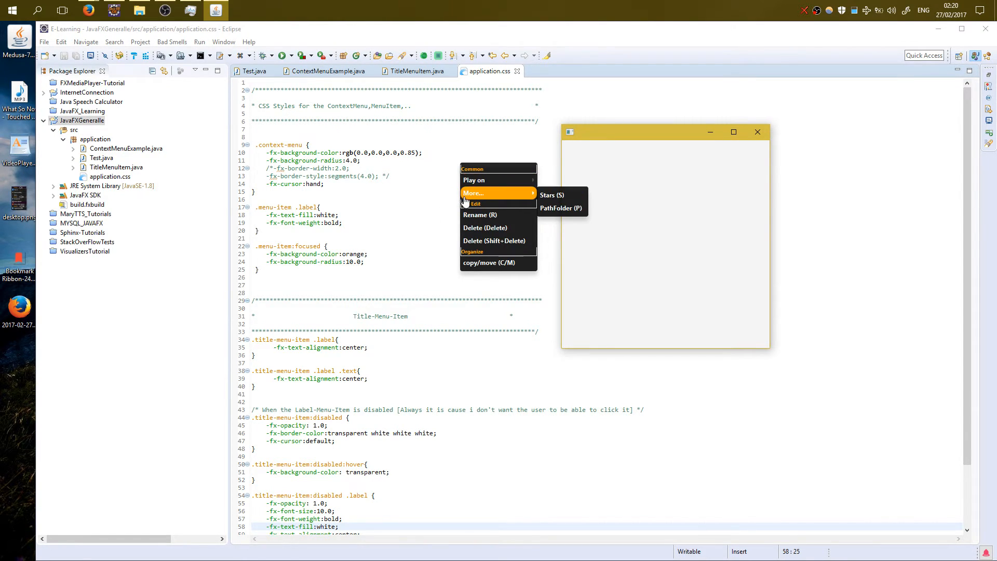
{"action": "mouse_move", "coordinate": [448, 209]}
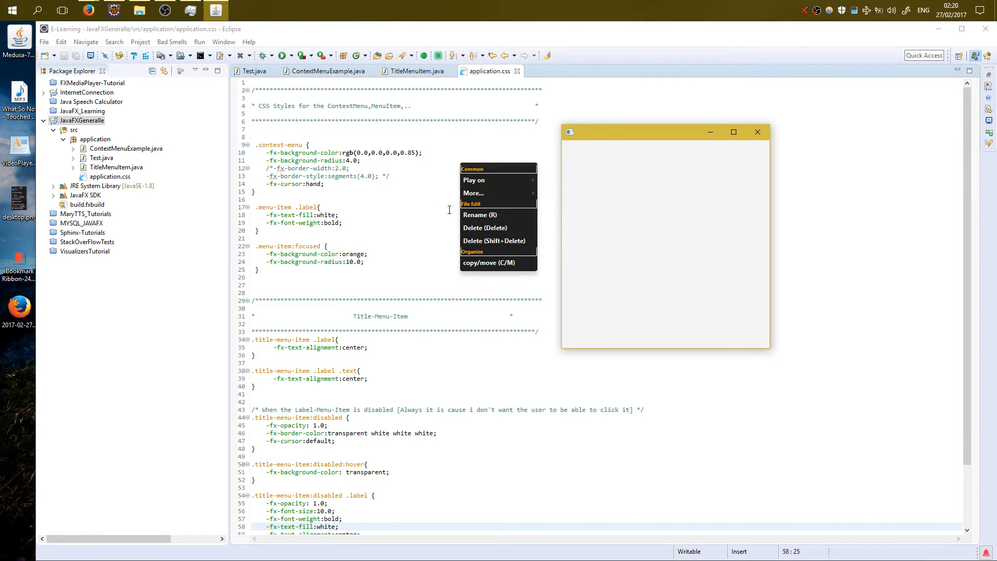